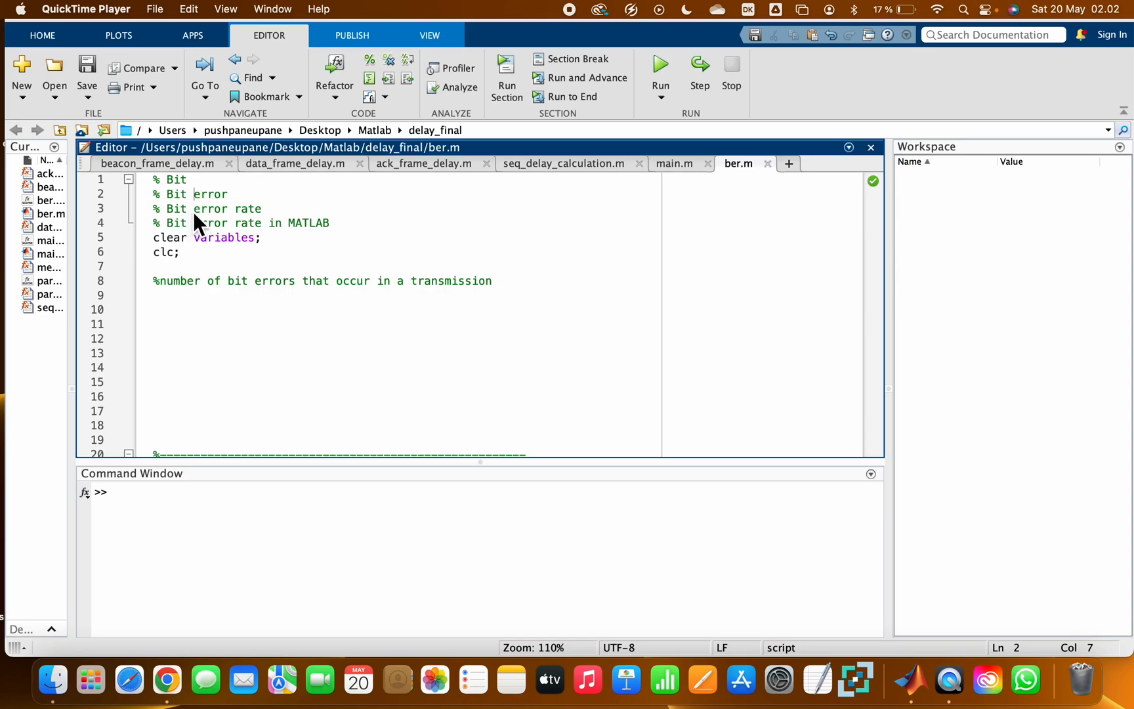
pyautogui.moveTo(229, 242)
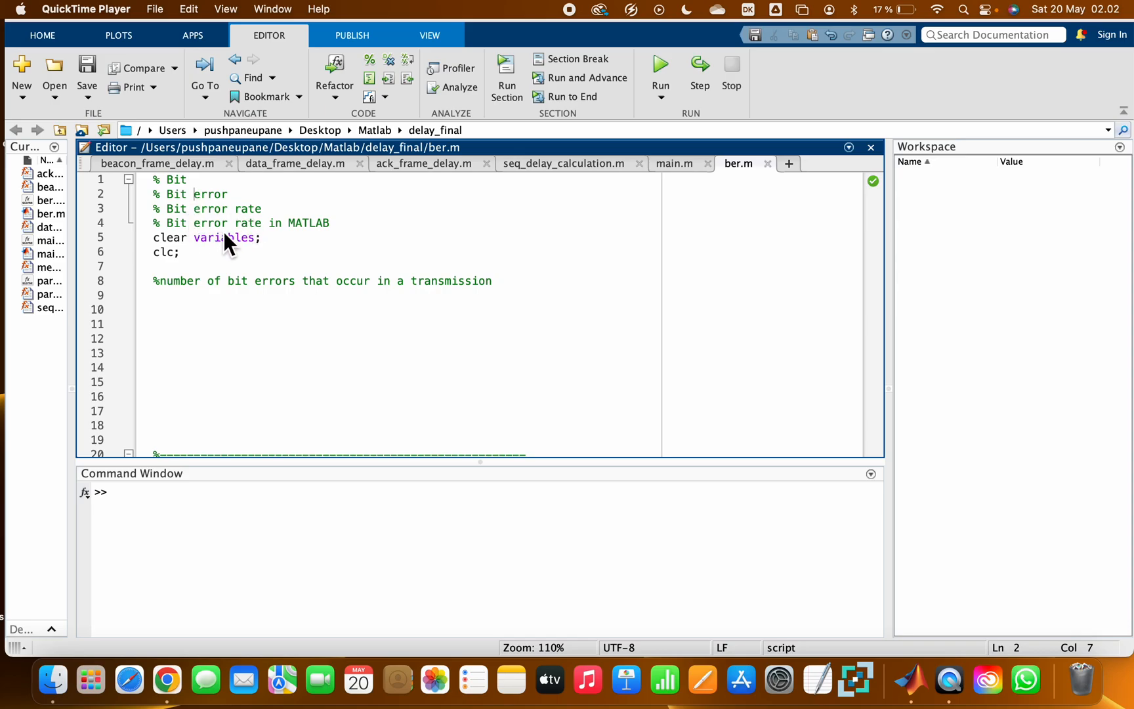
pyautogui.moveTo(340, 243)
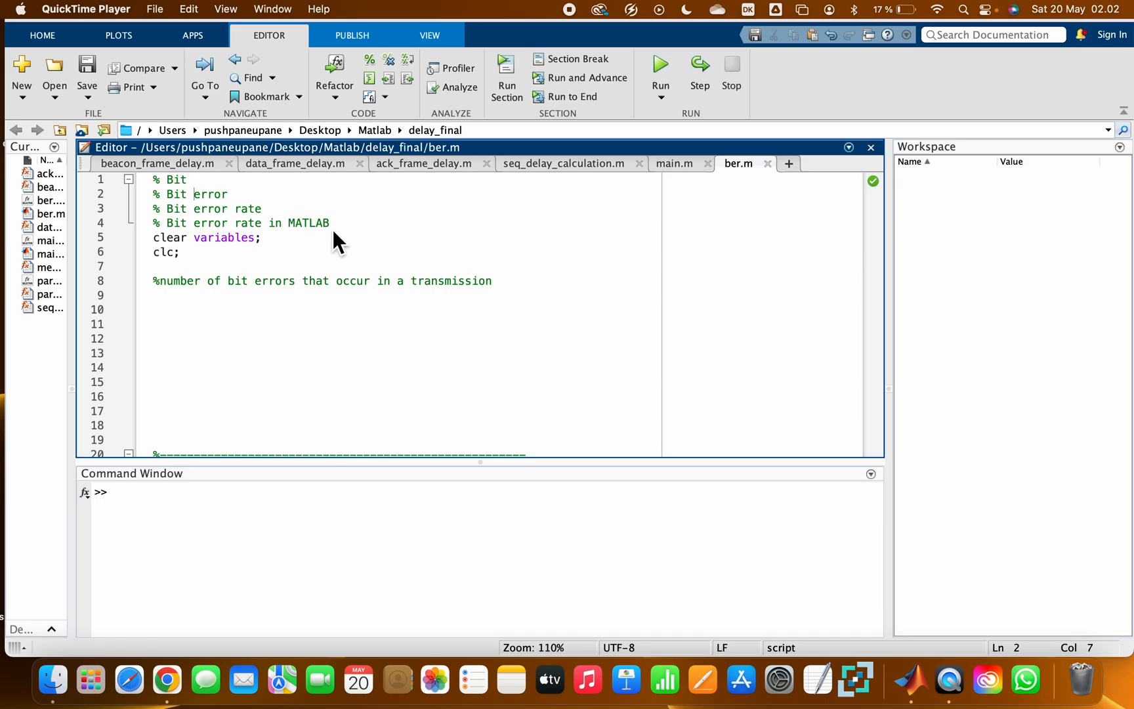
pyautogui.moveTo(311, 264)
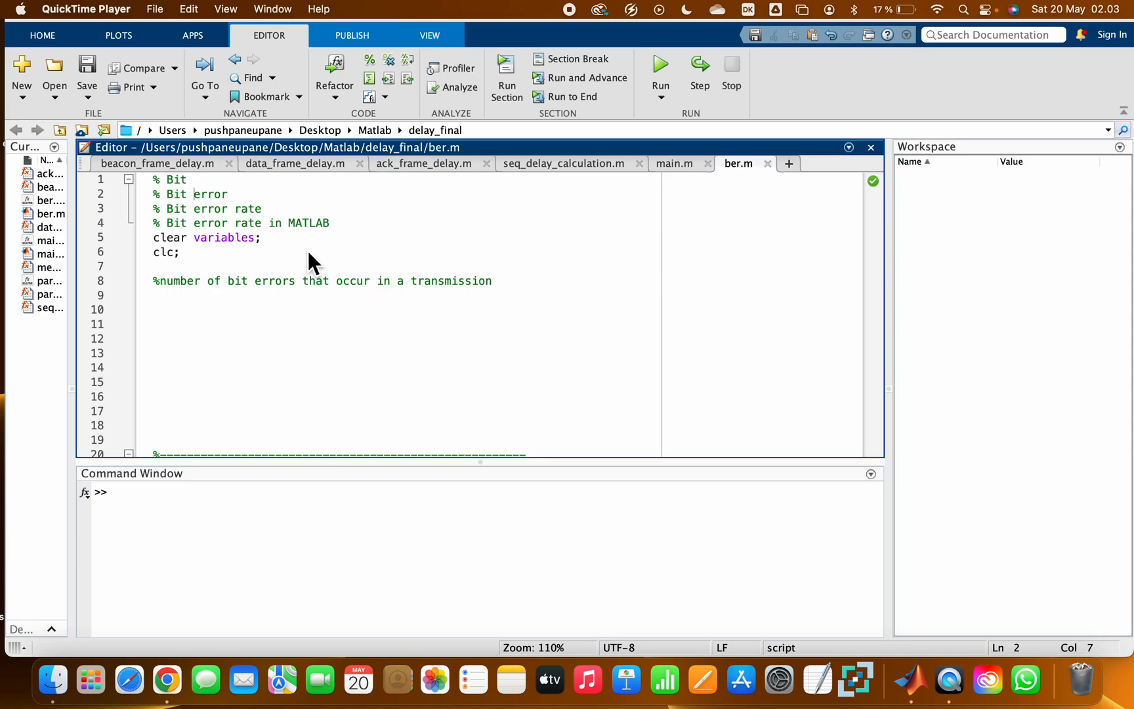
pyautogui.moveTo(243, 205)
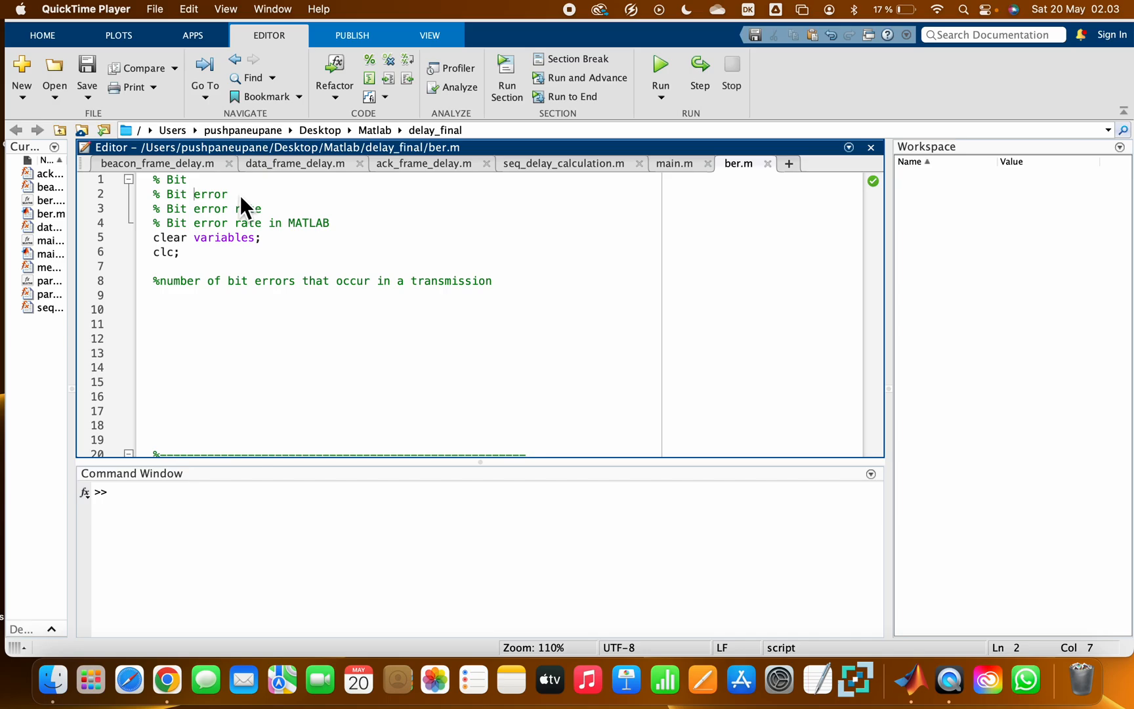
pyautogui.moveTo(250, 210)
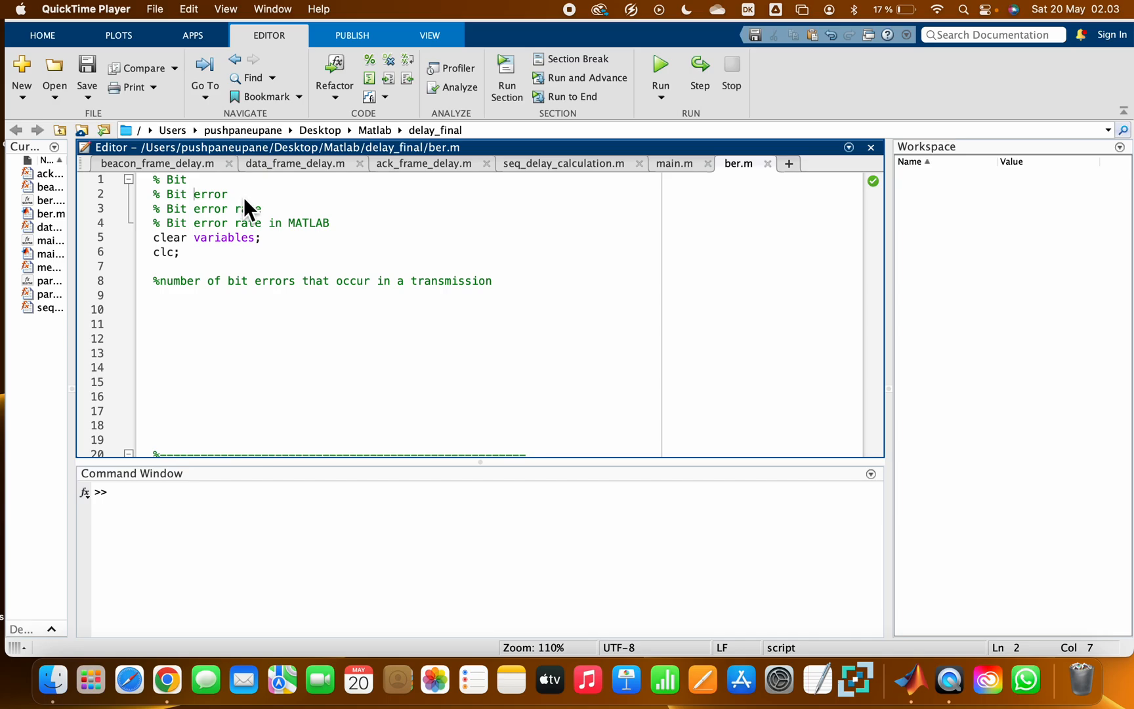
pyautogui.moveTo(297, 228)
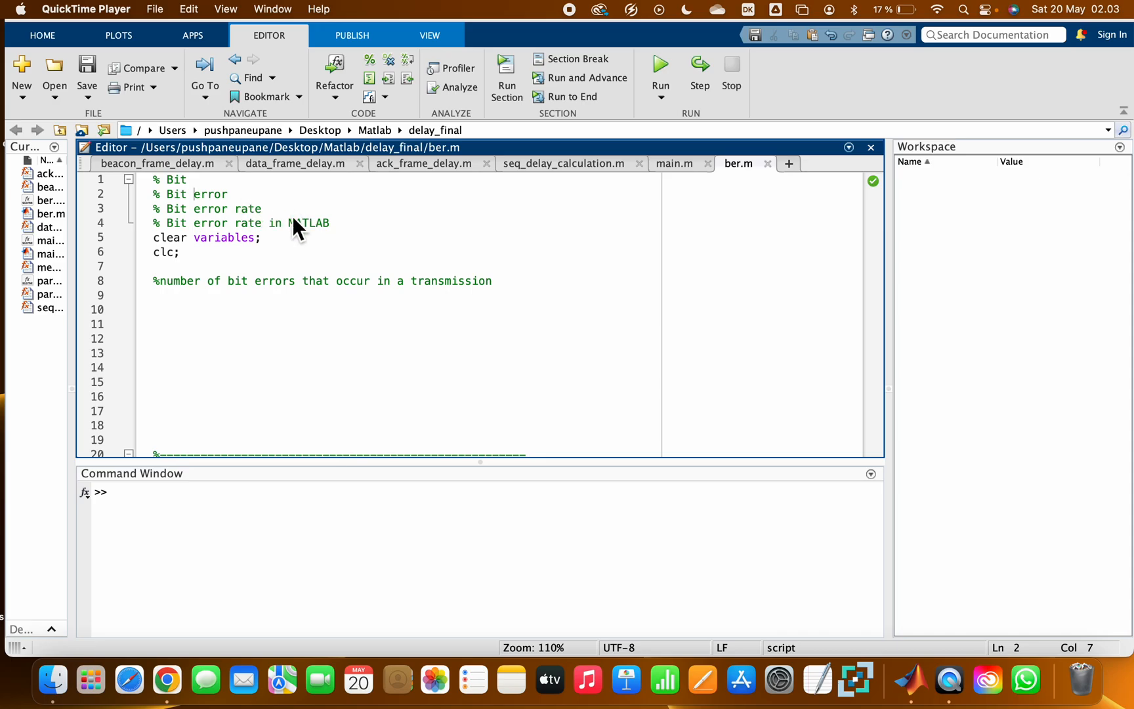
pyautogui.moveTo(276, 219)
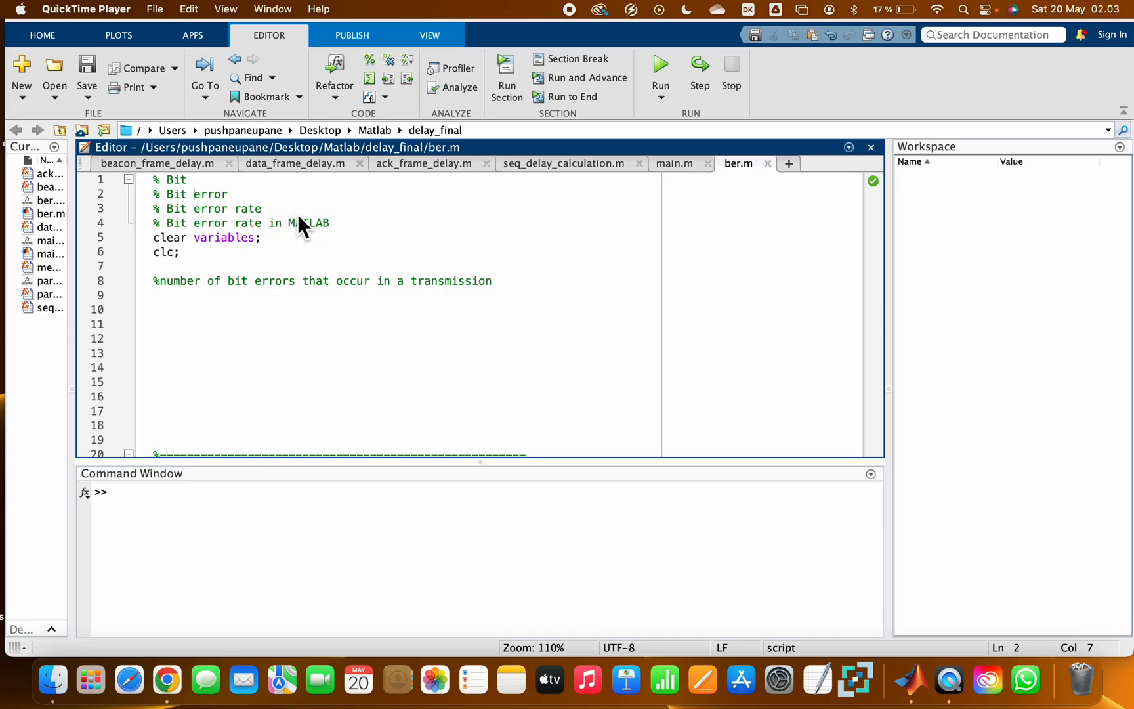
pyautogui.moveTo(346, 231)
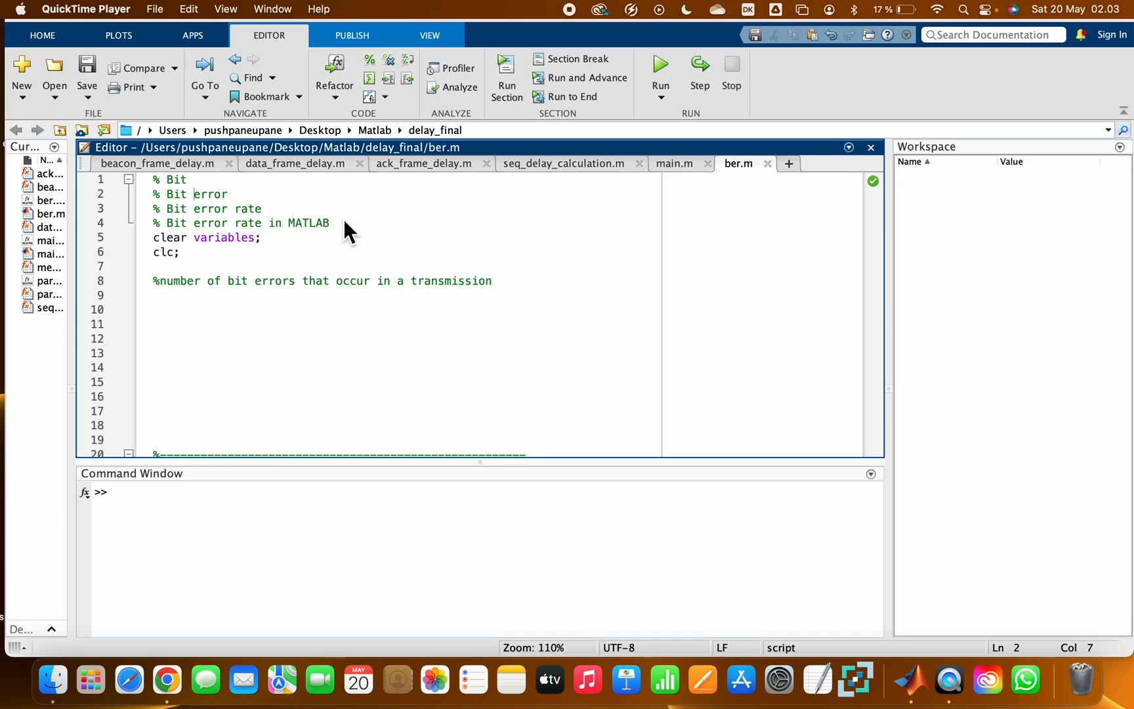
pyautogui.moveTo(289, 216)
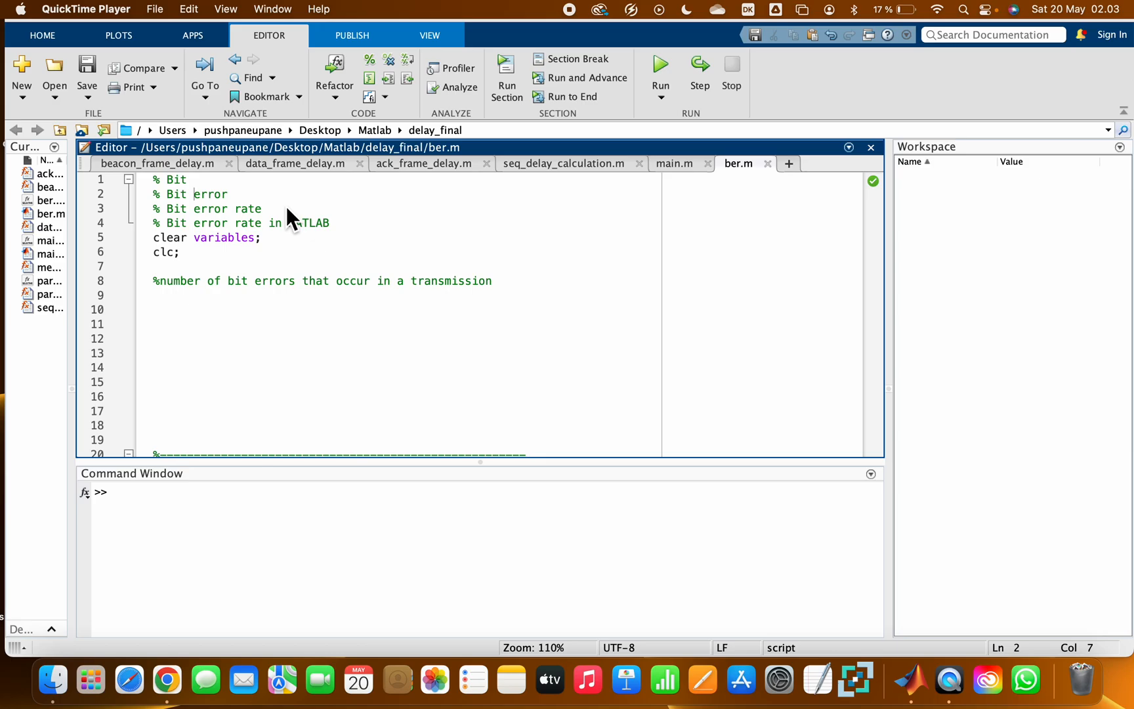
pyautogui.moveTo(284, 226)
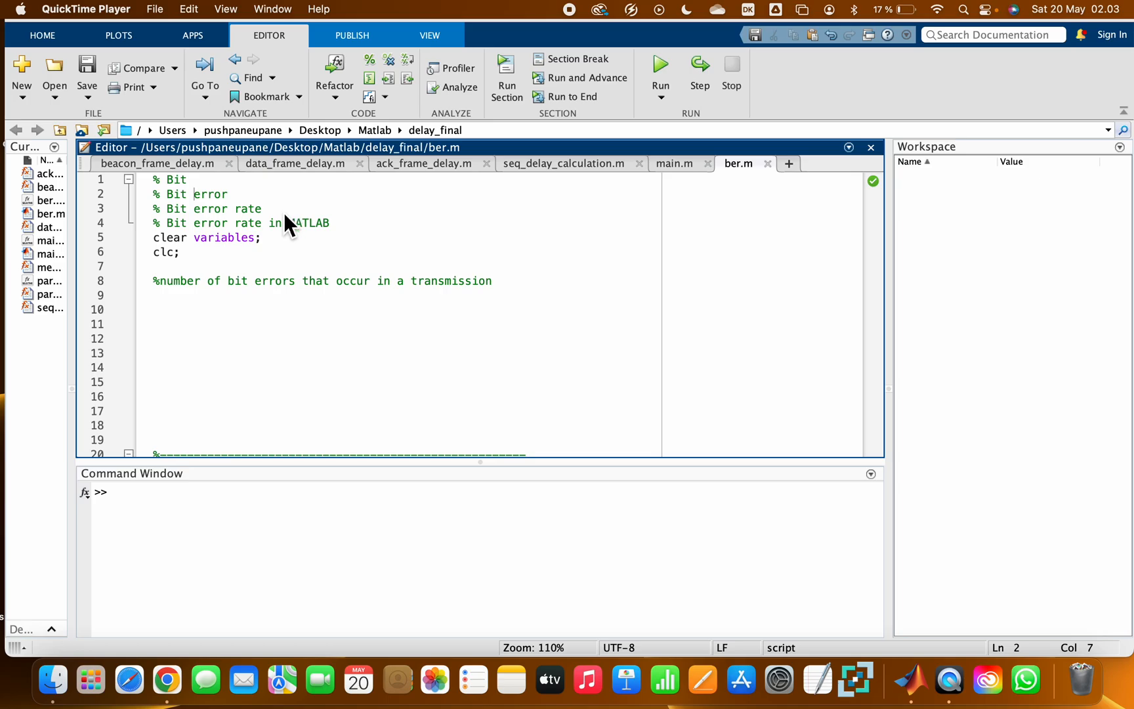
pyautogui.moveTo(275, 249)
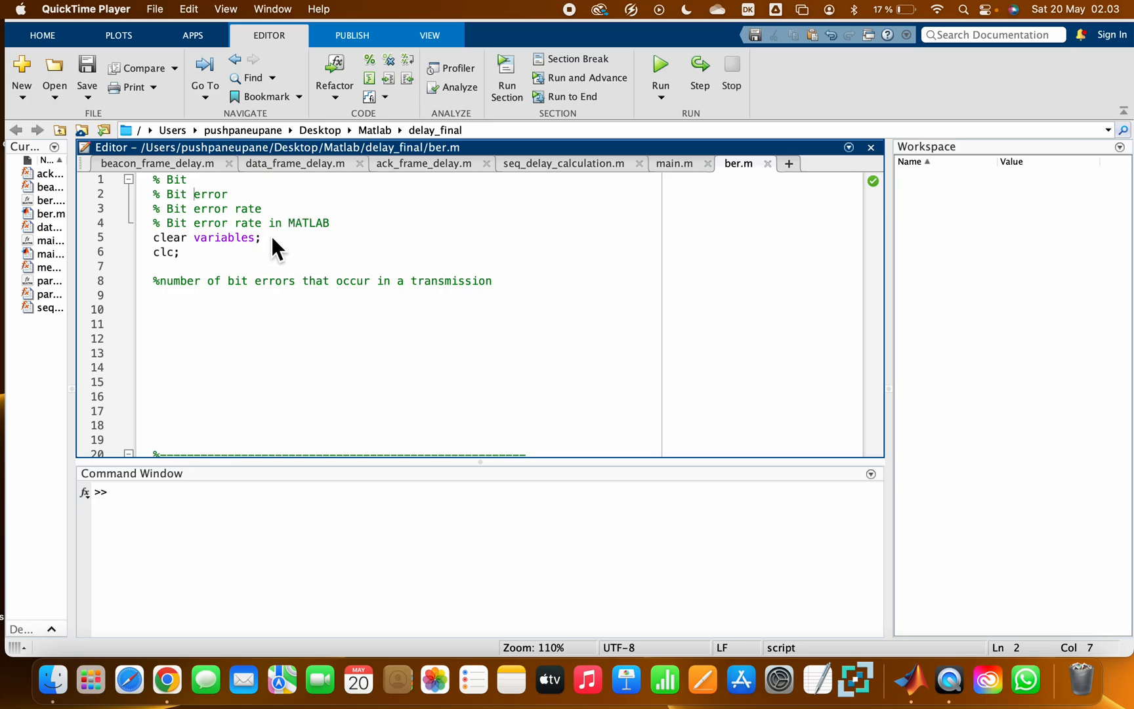
pyautogui.moveTo(285, 239)
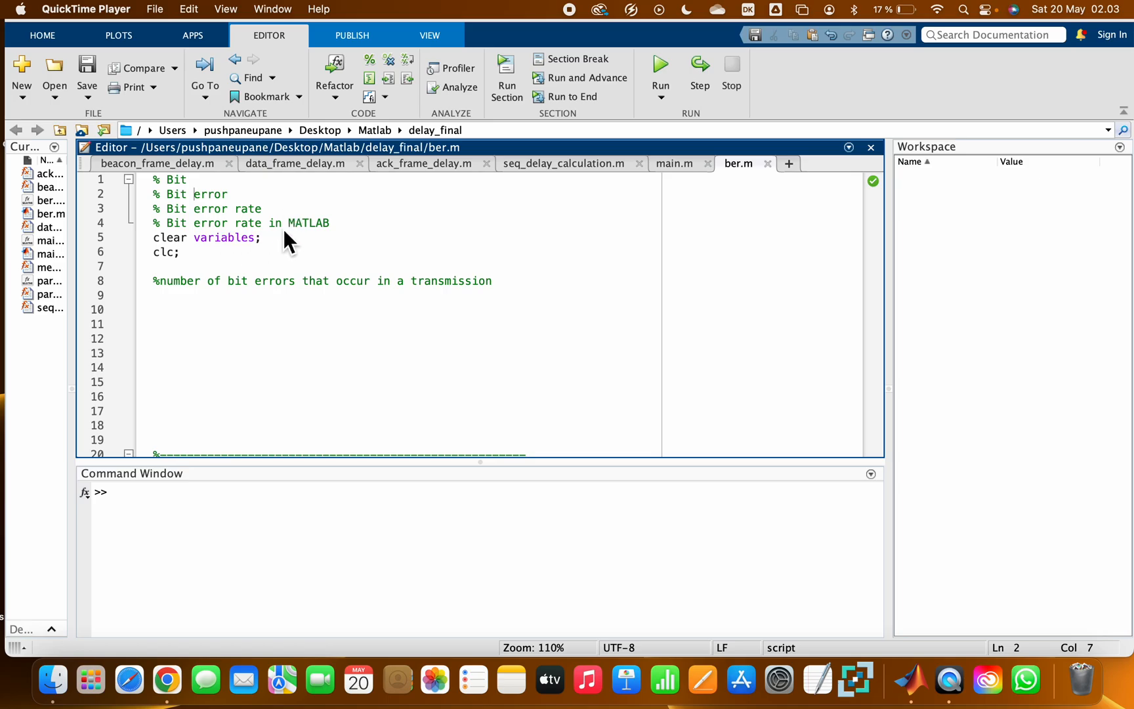
pyautogui.moveTo(284, 270)
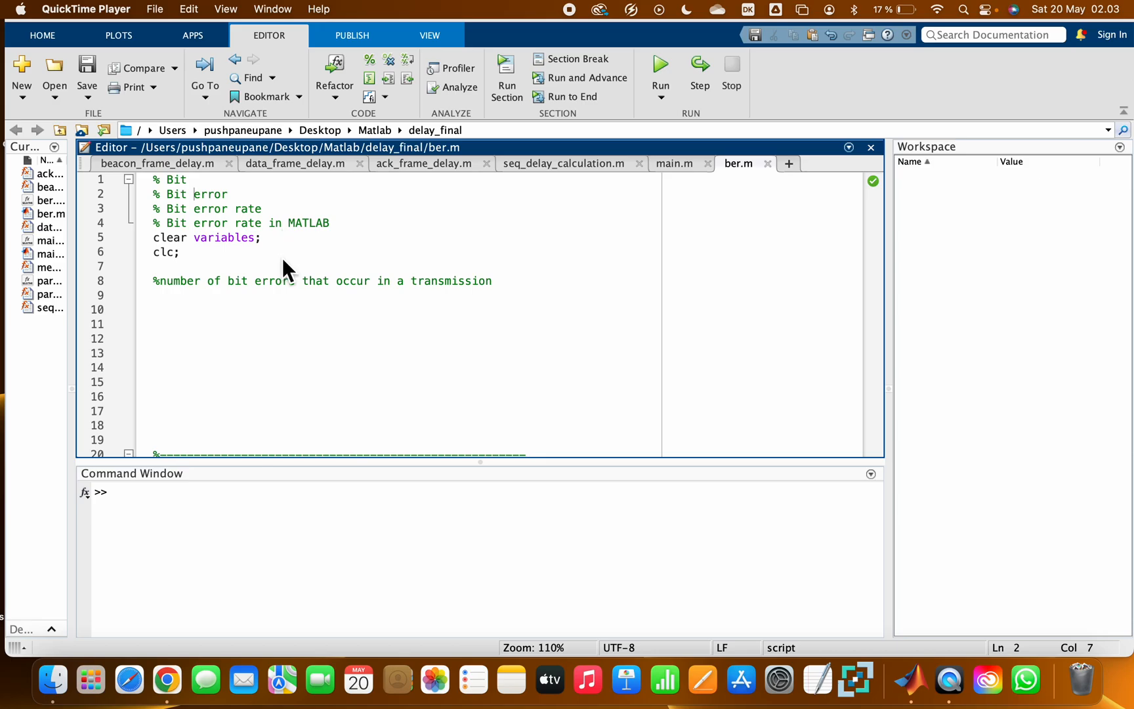
# Define the transmitted bits t=[0 1 0 0 1 0] on line 9 with a 'transmitted' comment.
pyautogui.click(163, 295)
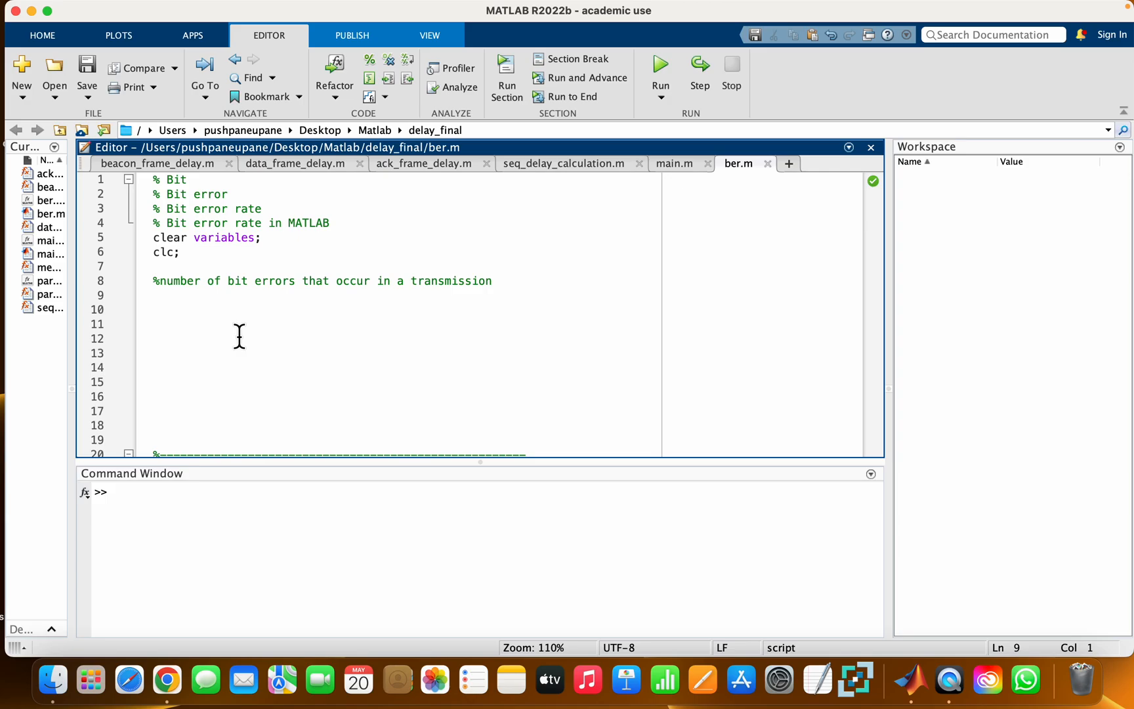
pyautogui.click(153, 295)
pyautogui.write('t')
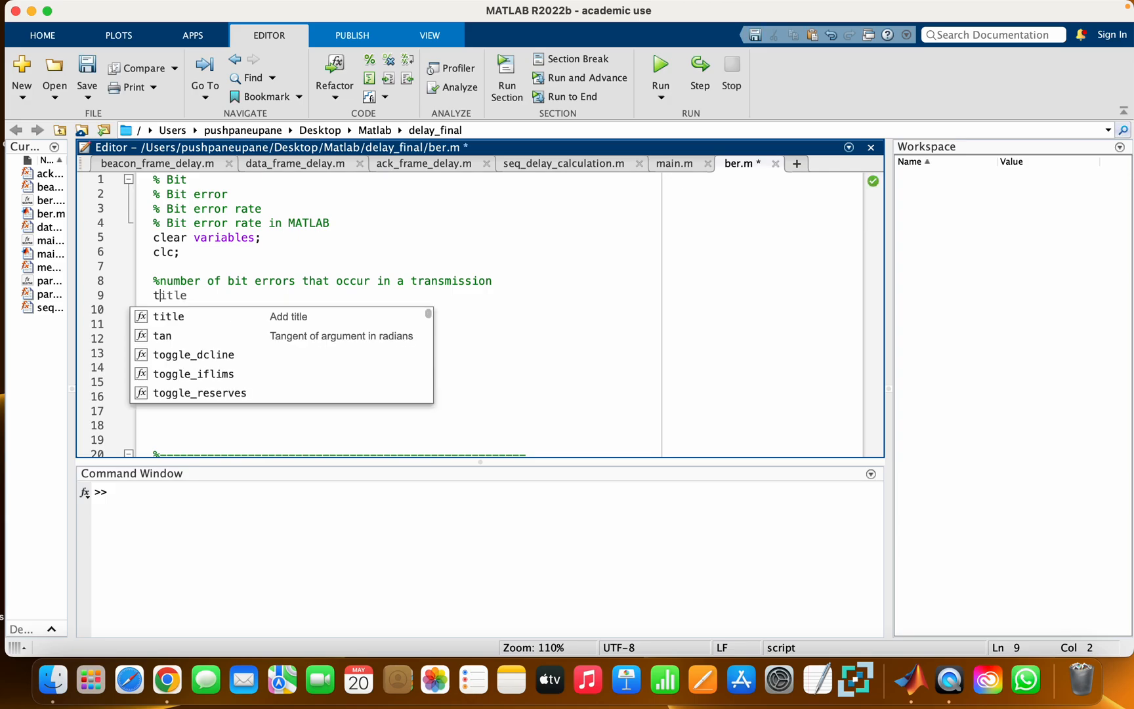
pyautogui.write('=')
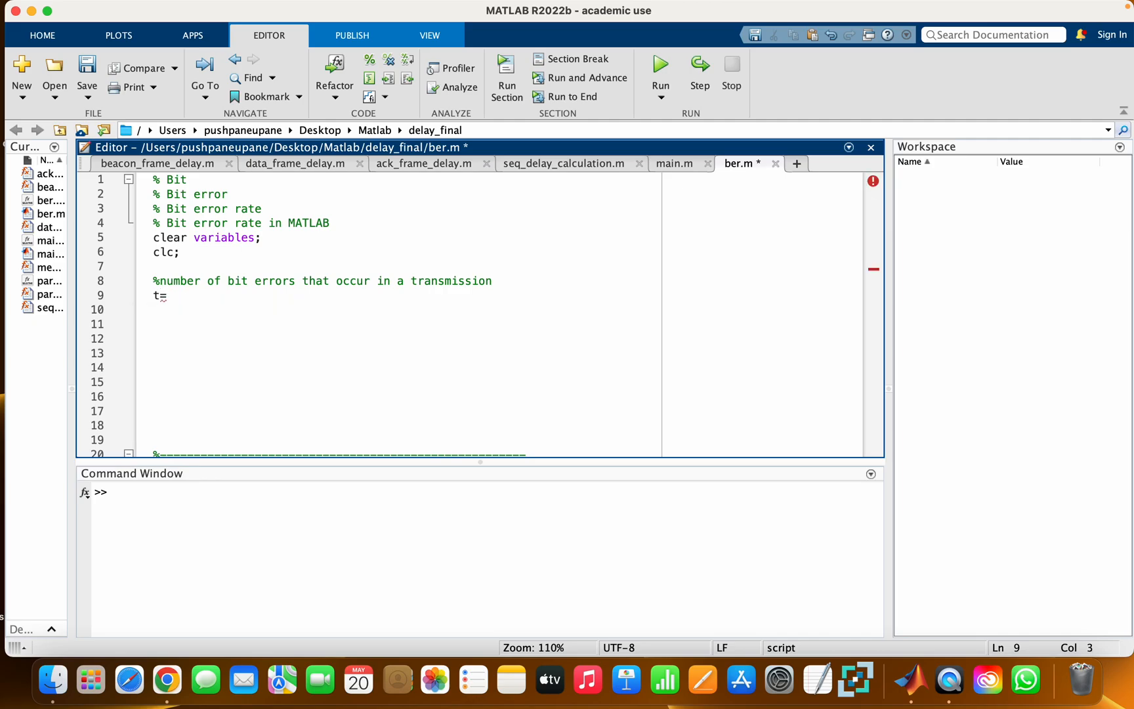
pyautogui.write('[]')
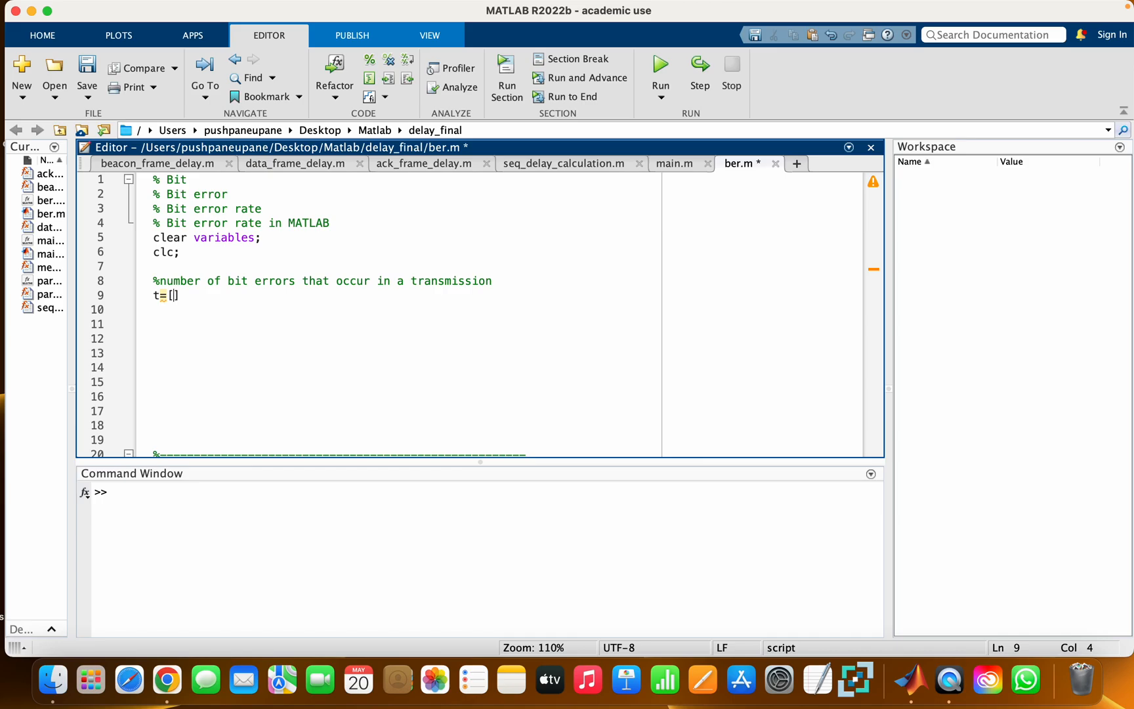
pyautogui.write('0 1 00')
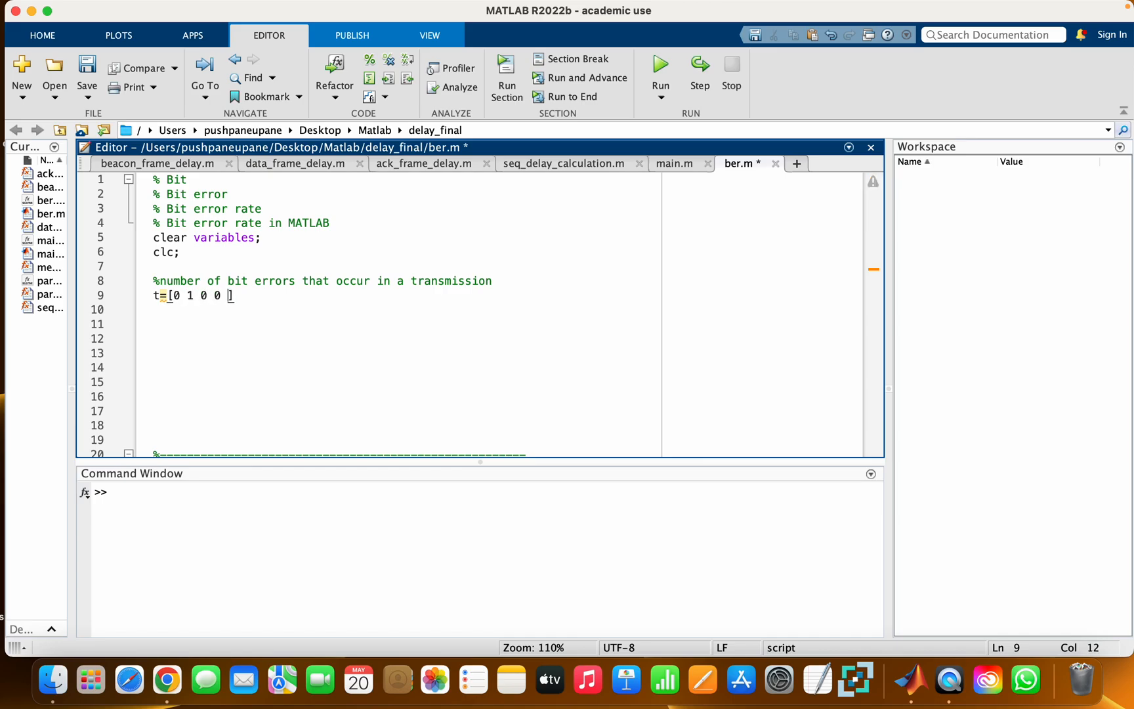
pyautogui.write('1 0')
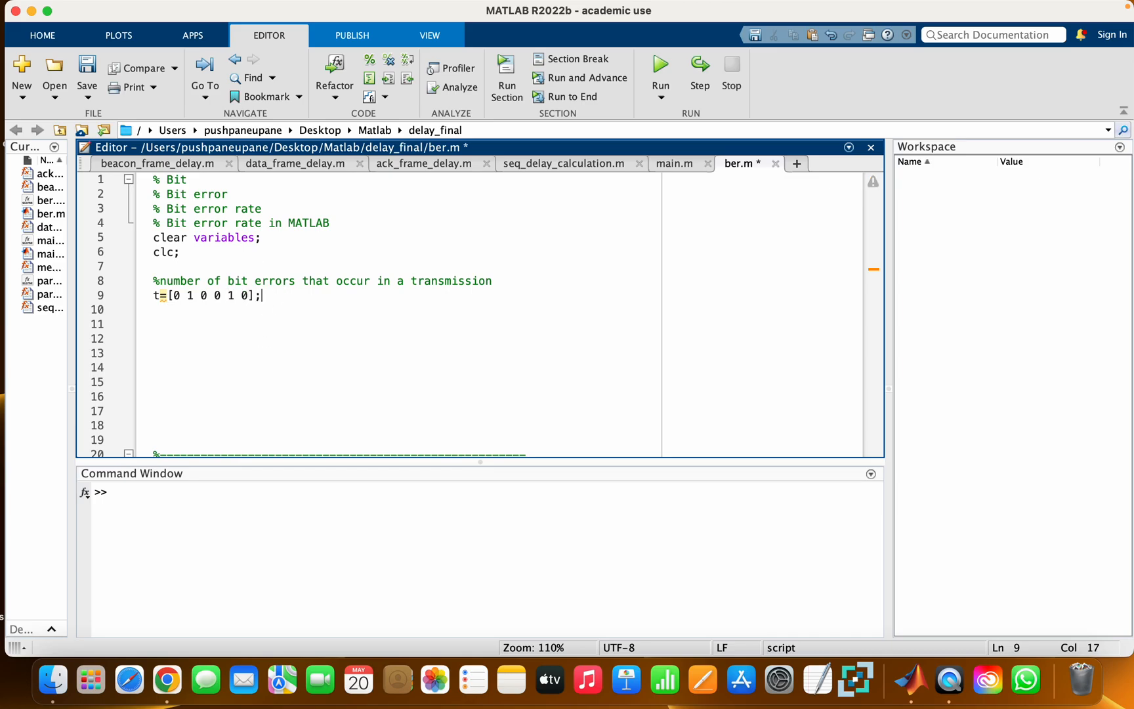
pyautogui.write('%')
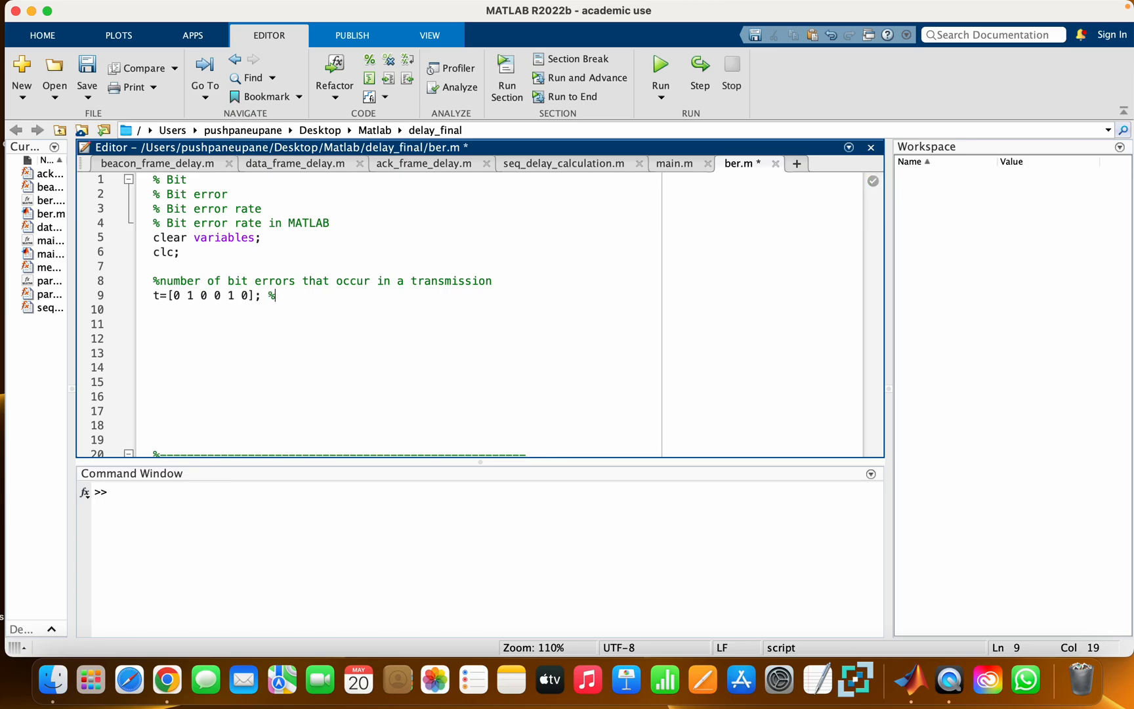
pyautogui.write('transmi')
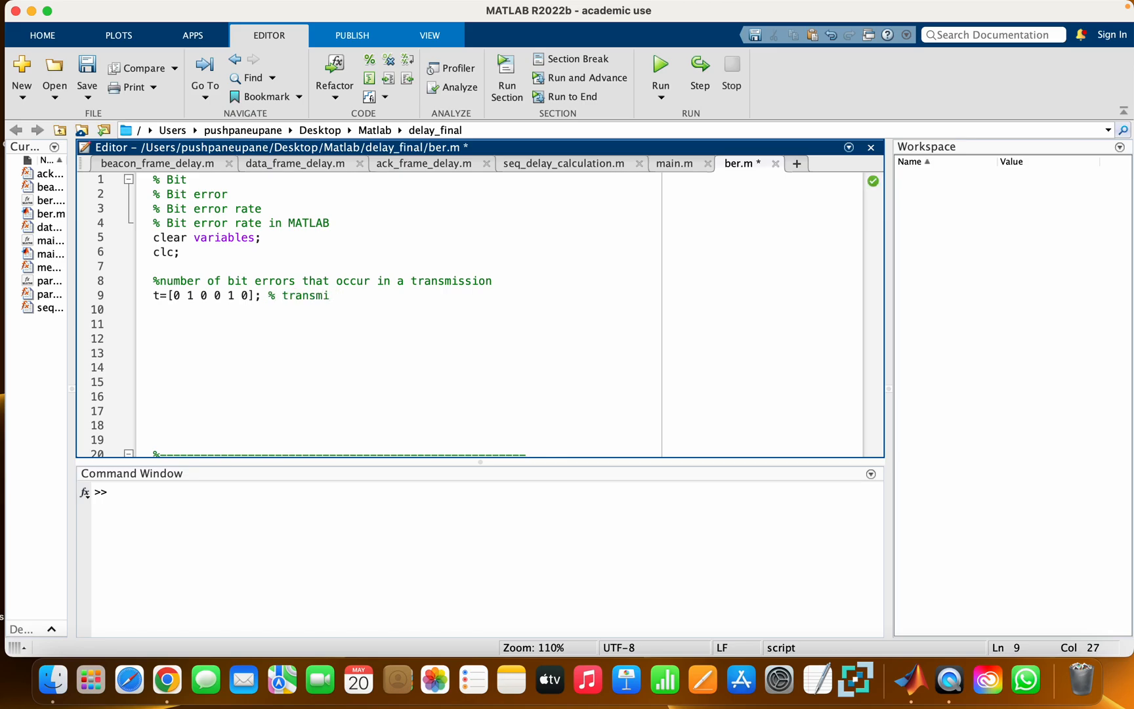
pyautogui.write('tted')
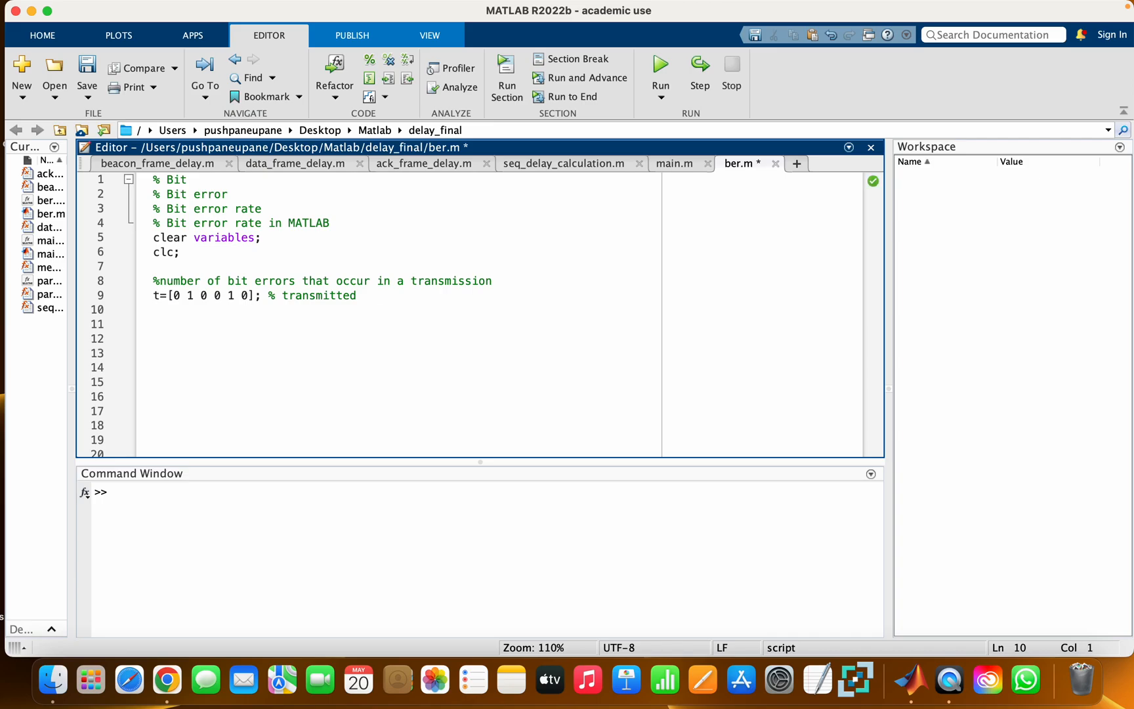
# Define the received bits y=[1 0 1 1 1 0]; with a 'received bits' comment on line 10.
pyautogui.write('y=')
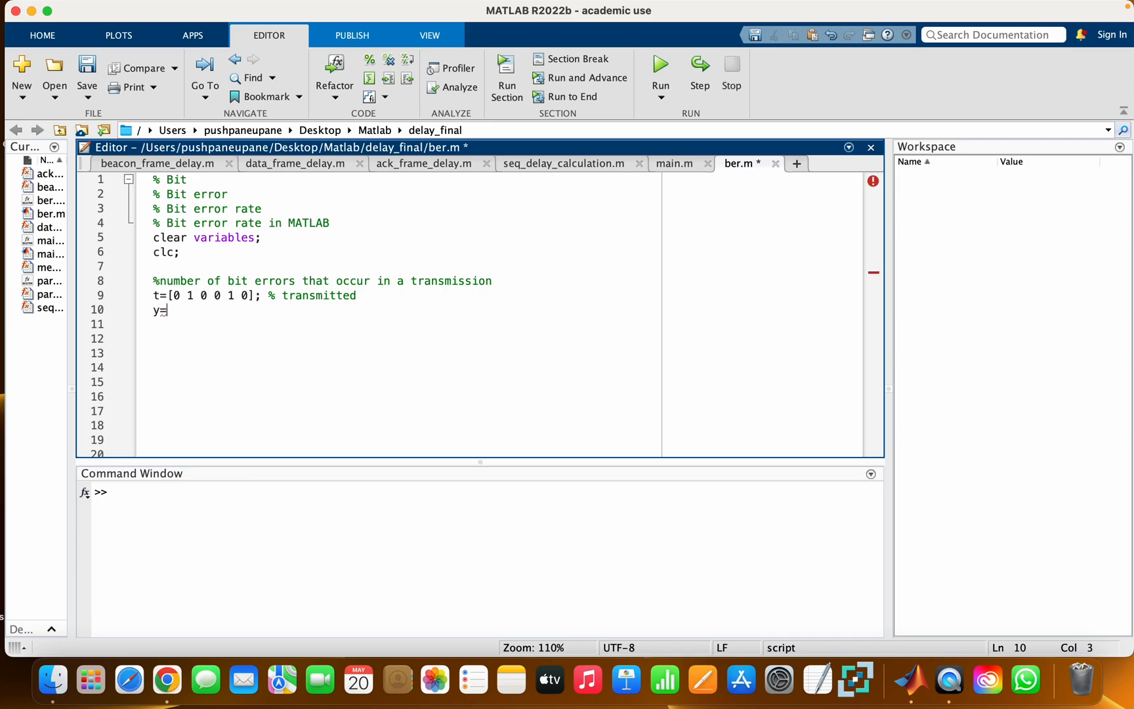
pyautogui.write('[]')
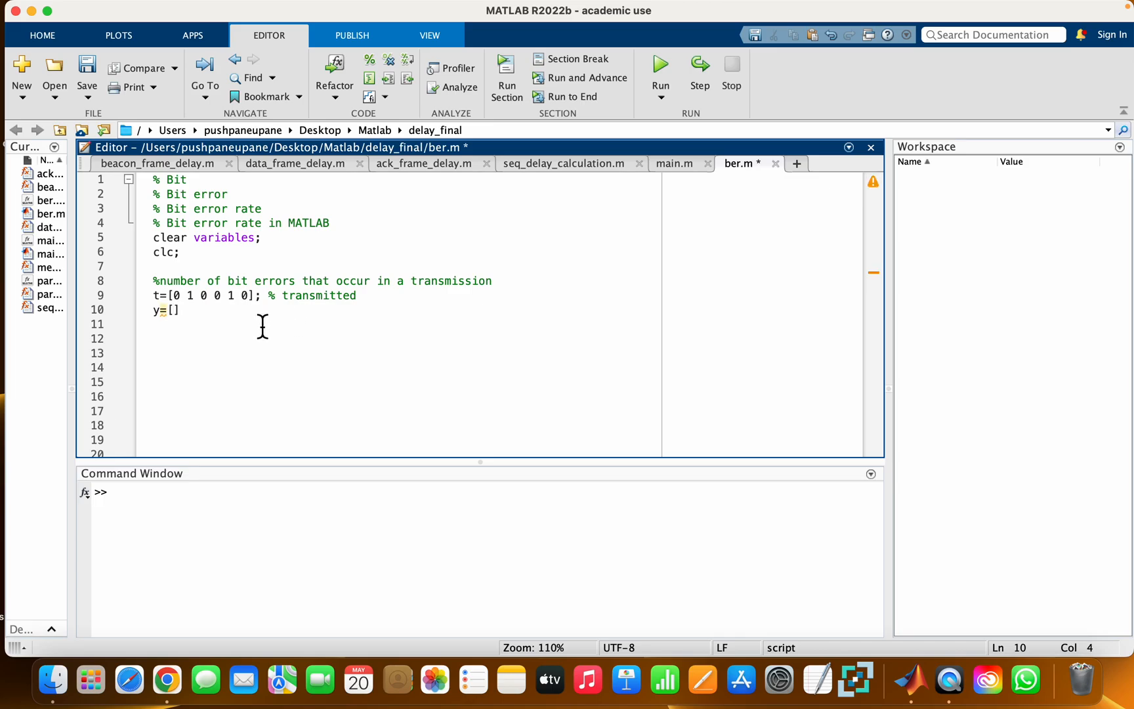
pyautogui.write('1 0 1')
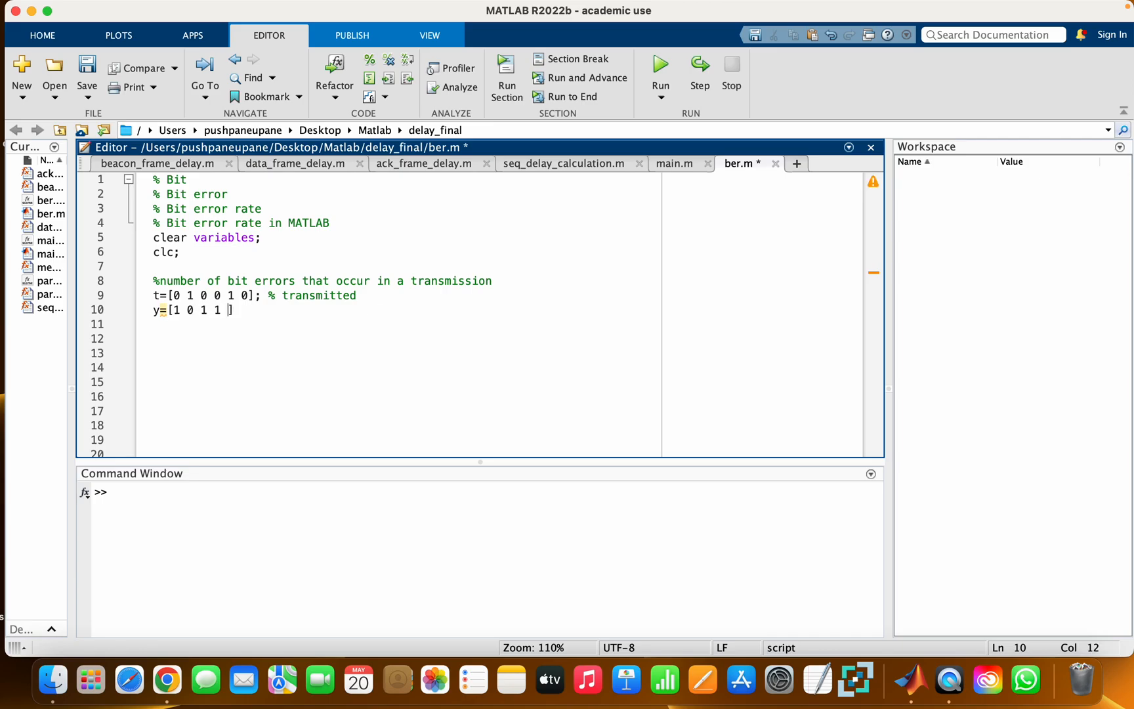
pyautogui.write('1 0')
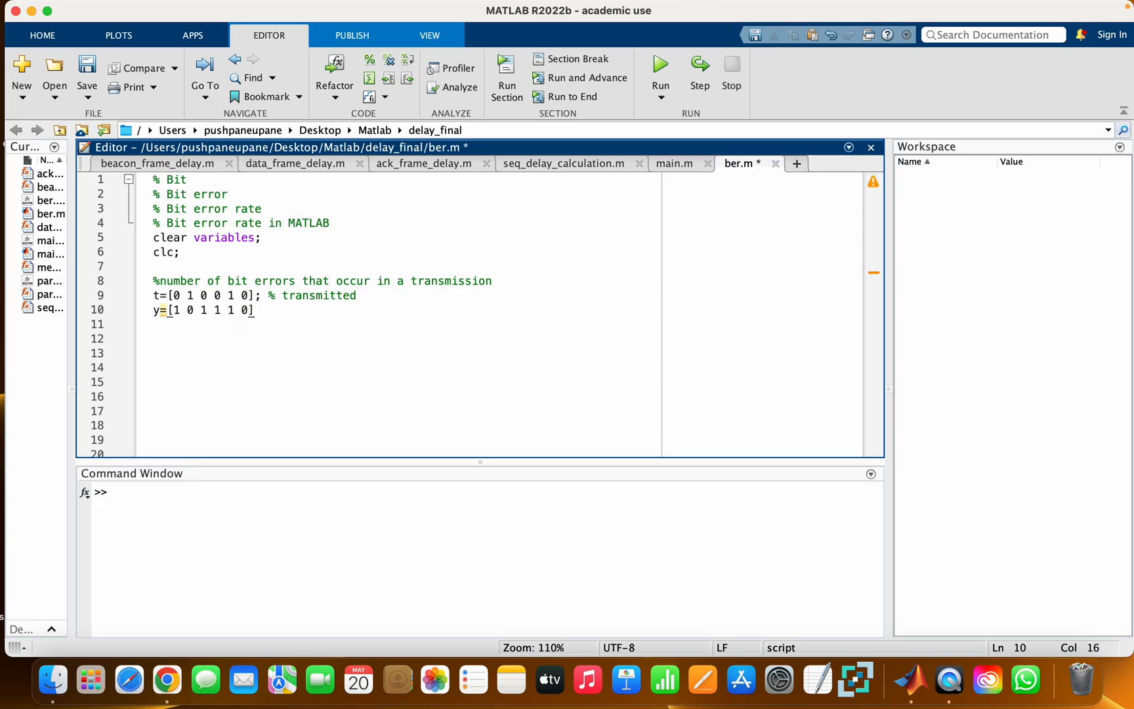
pyautogui.write(';')
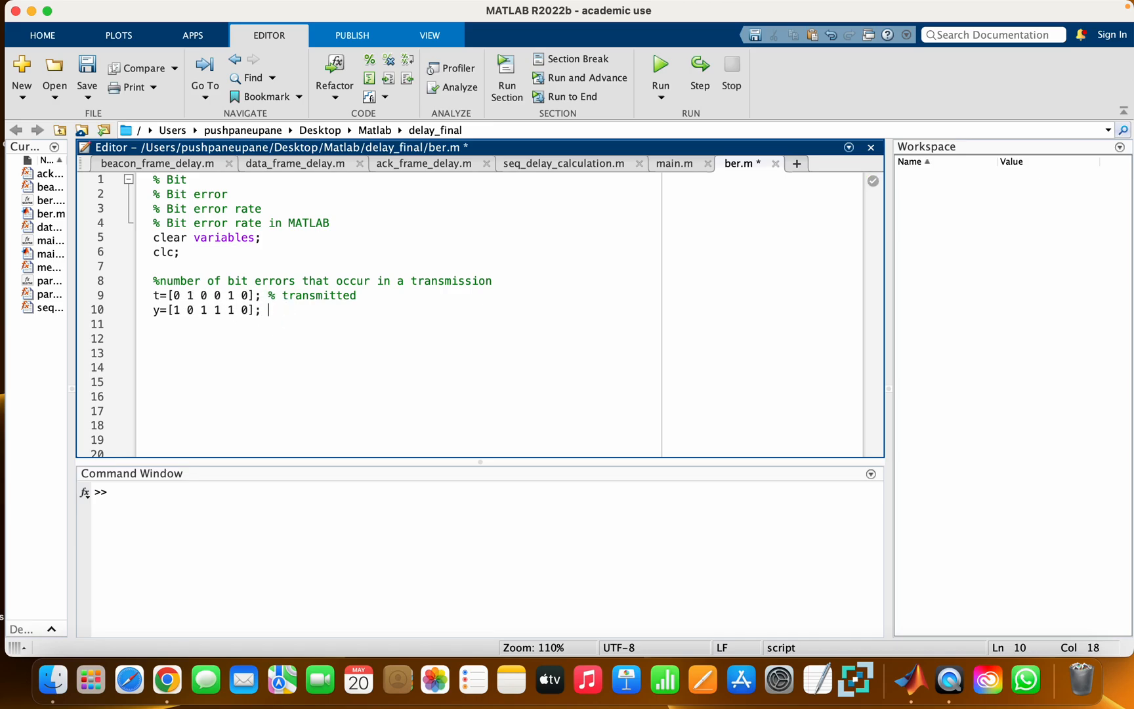
pyautogui.write('%')
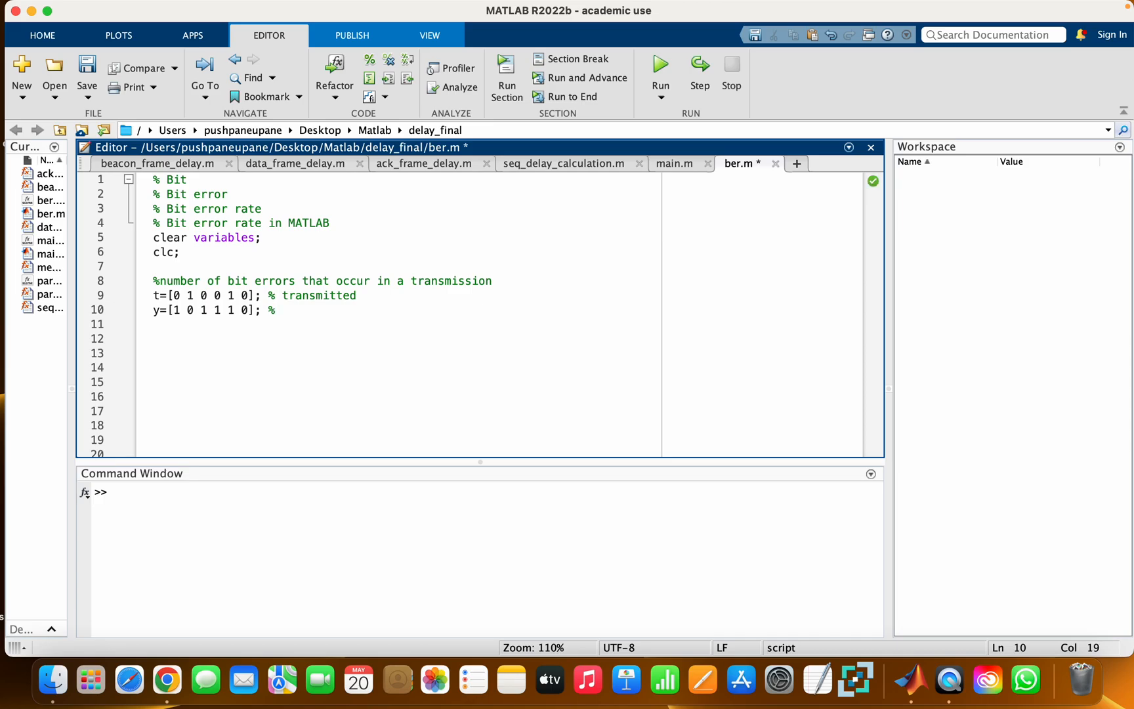
pyautogui.write('received')
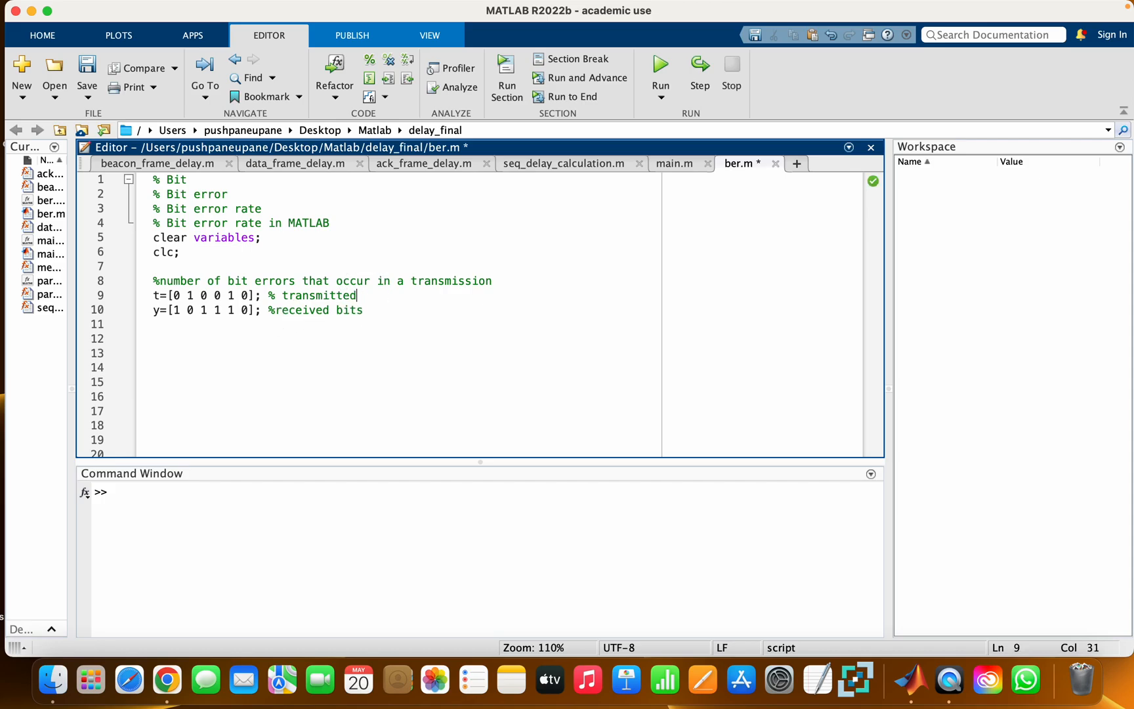
pyautogui.write('bits')
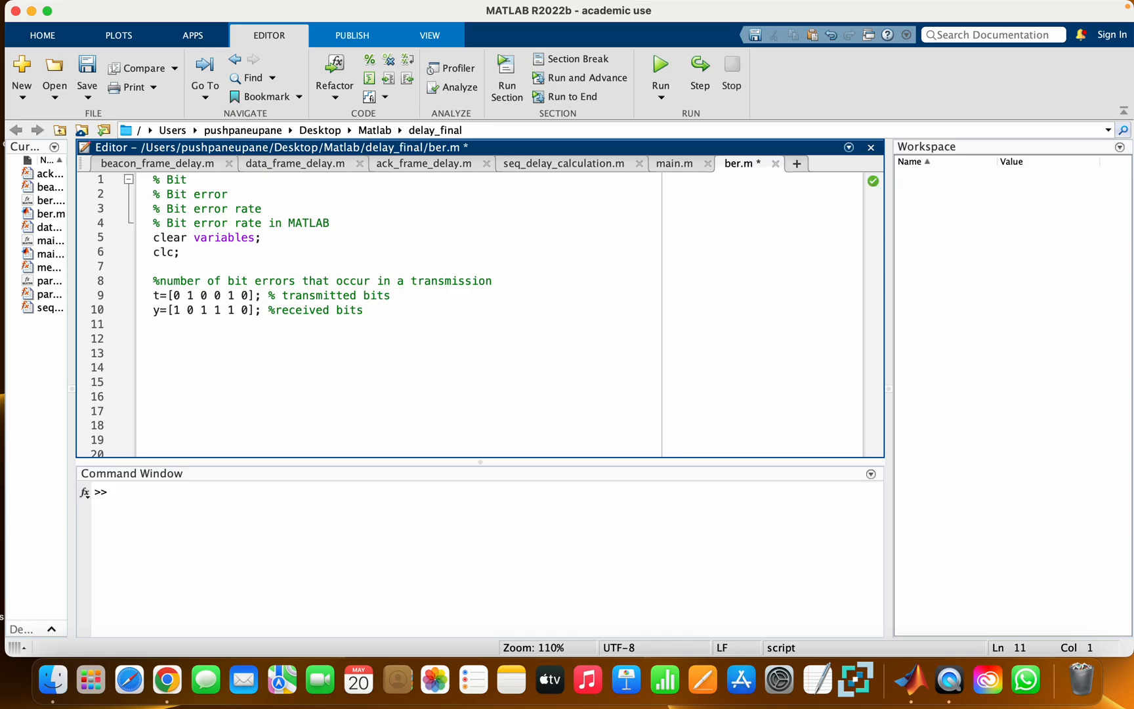
pyautogui.click(154, 324)
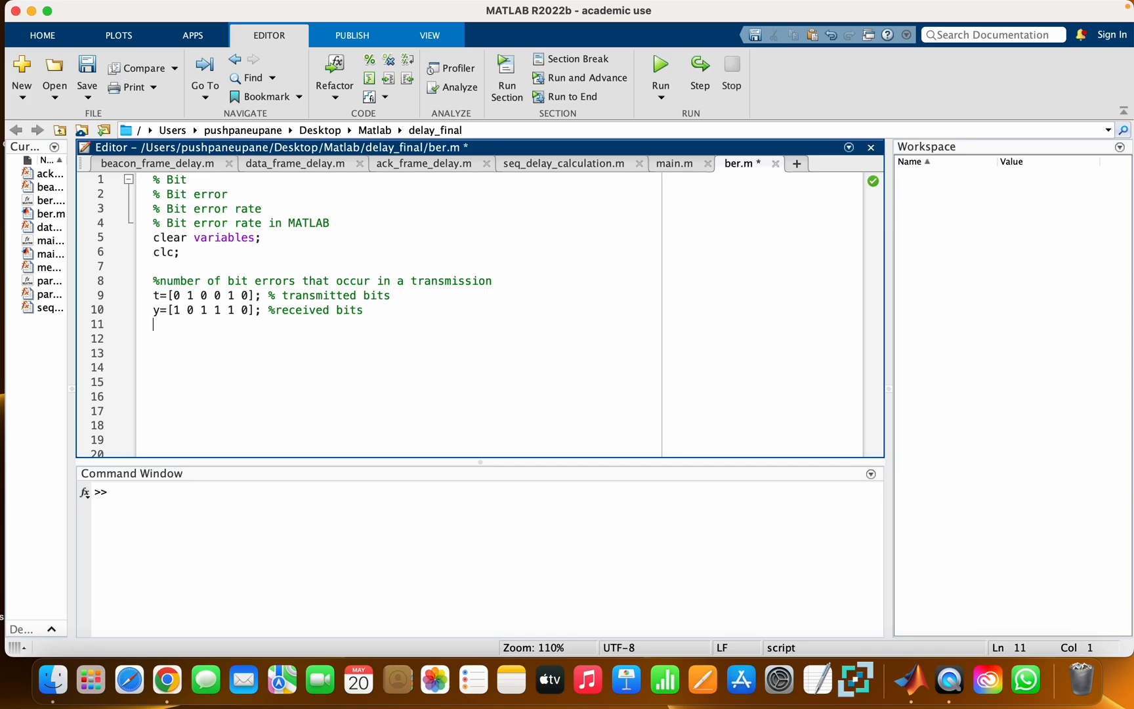
# Compute the bit error count and ratio with [num, ratio]=biterr(t,y) on line 11.
pyautogui.write('[]')
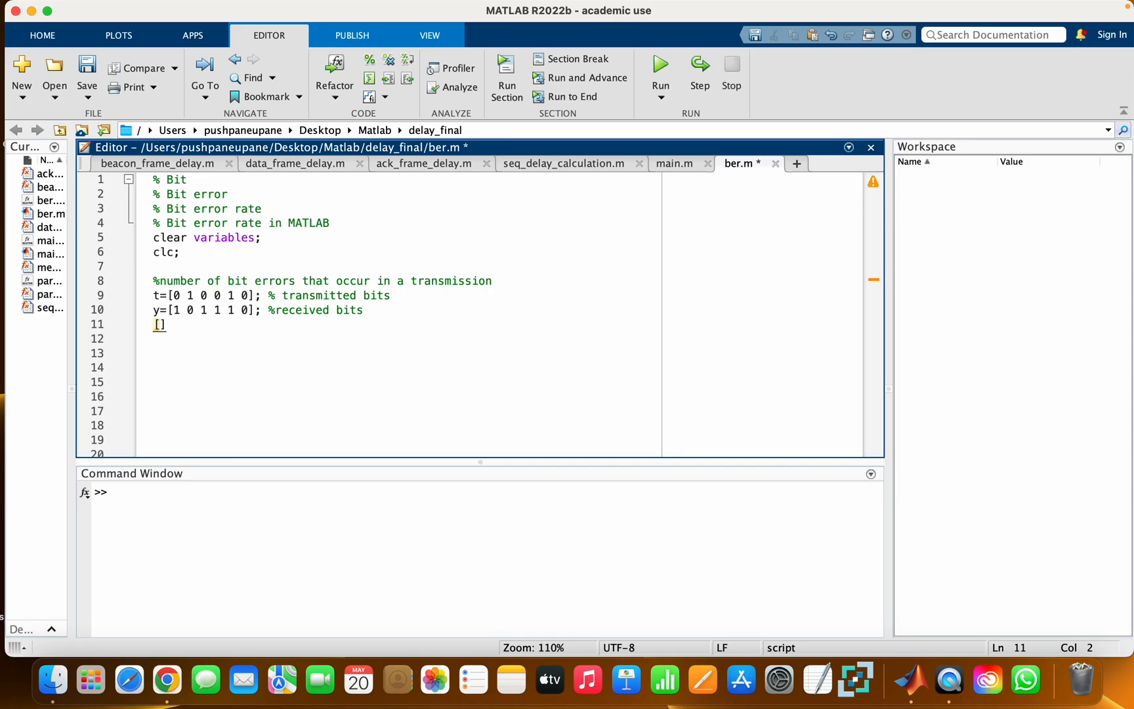
pyautogui.write('num, ratio')
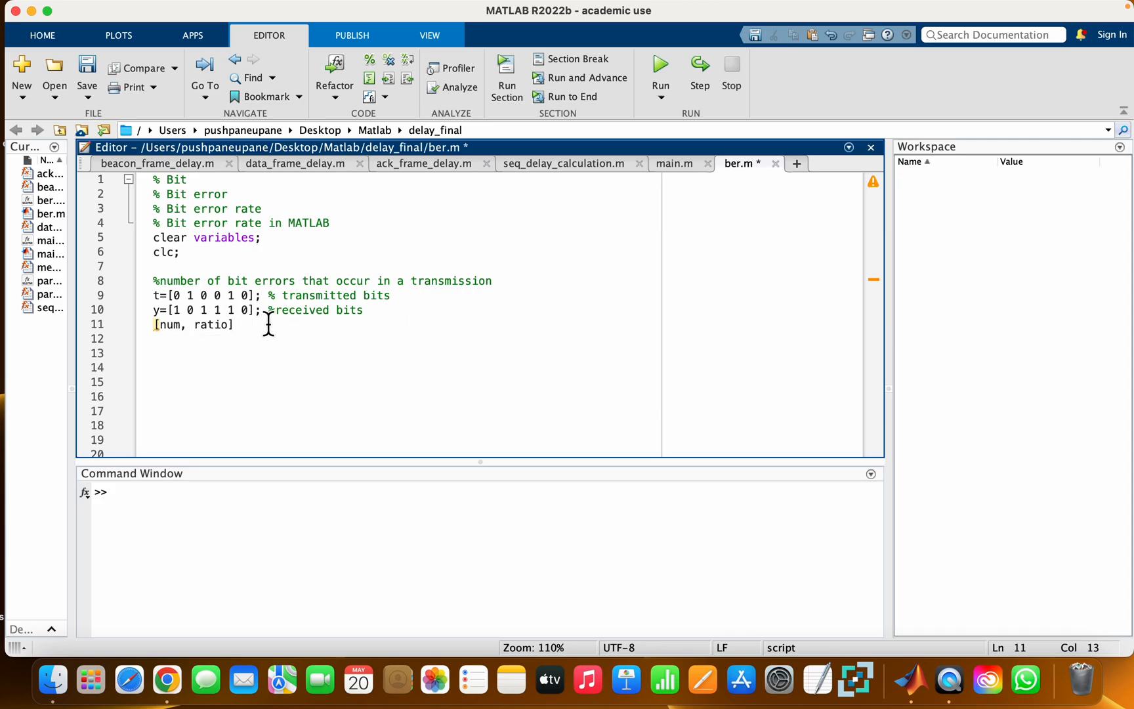
pyautogui.write('=')
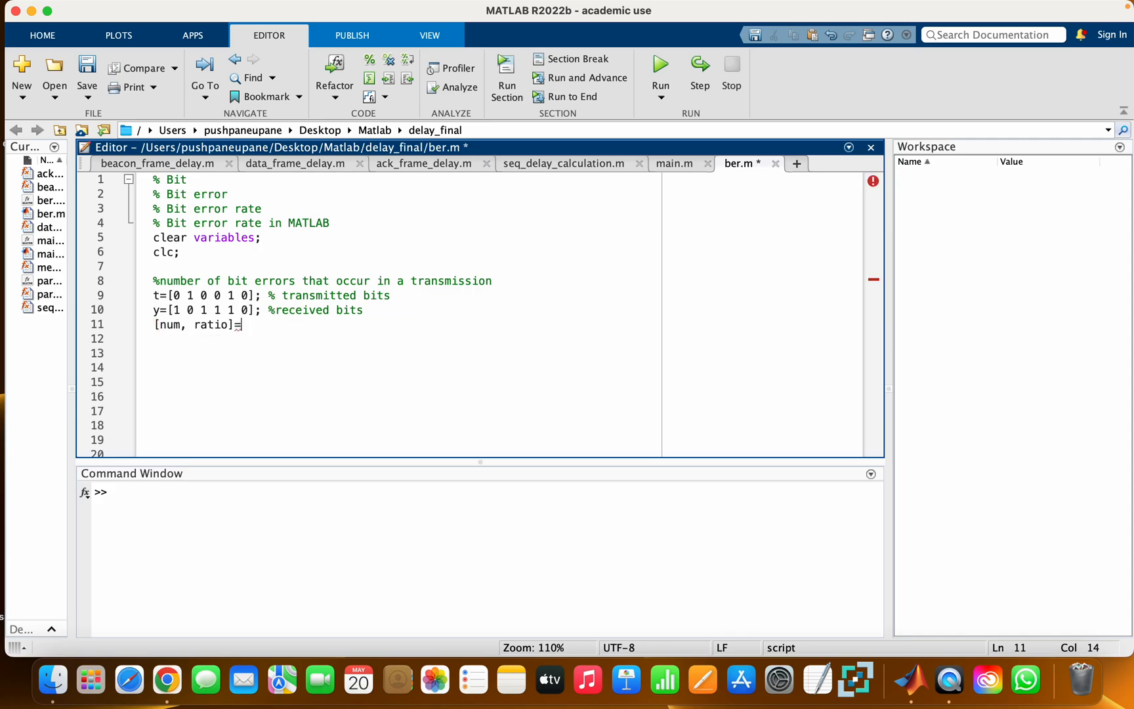
pyautogui.write('biterr(t,')
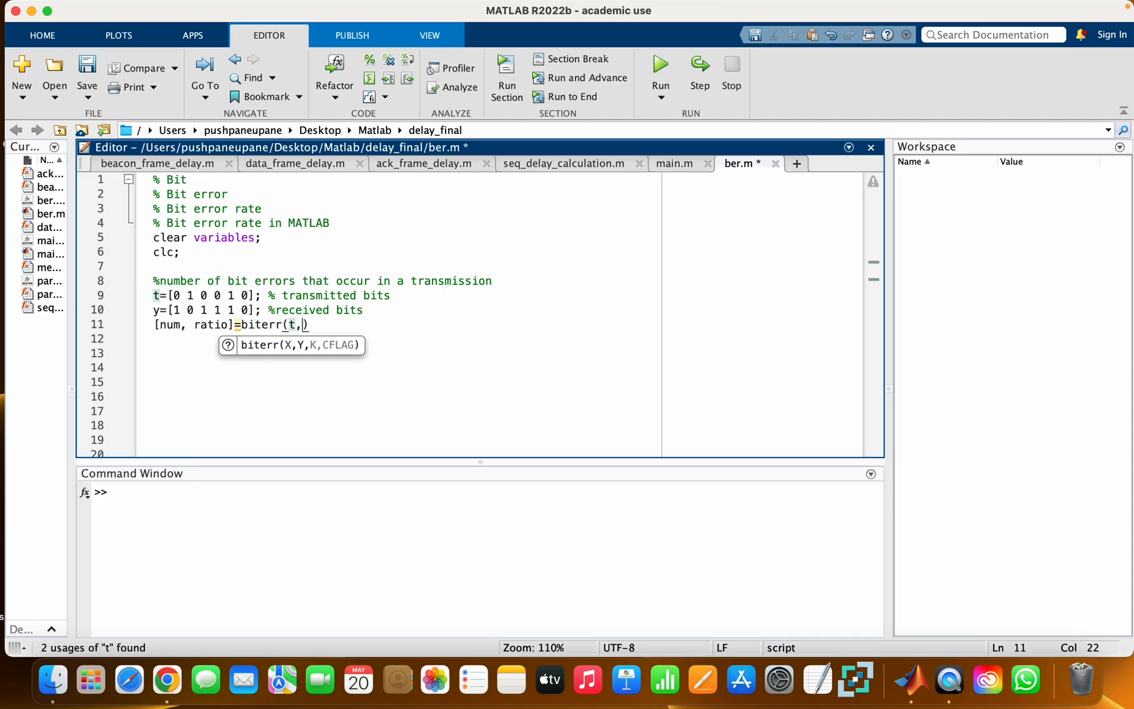
pyautogui.write('y')
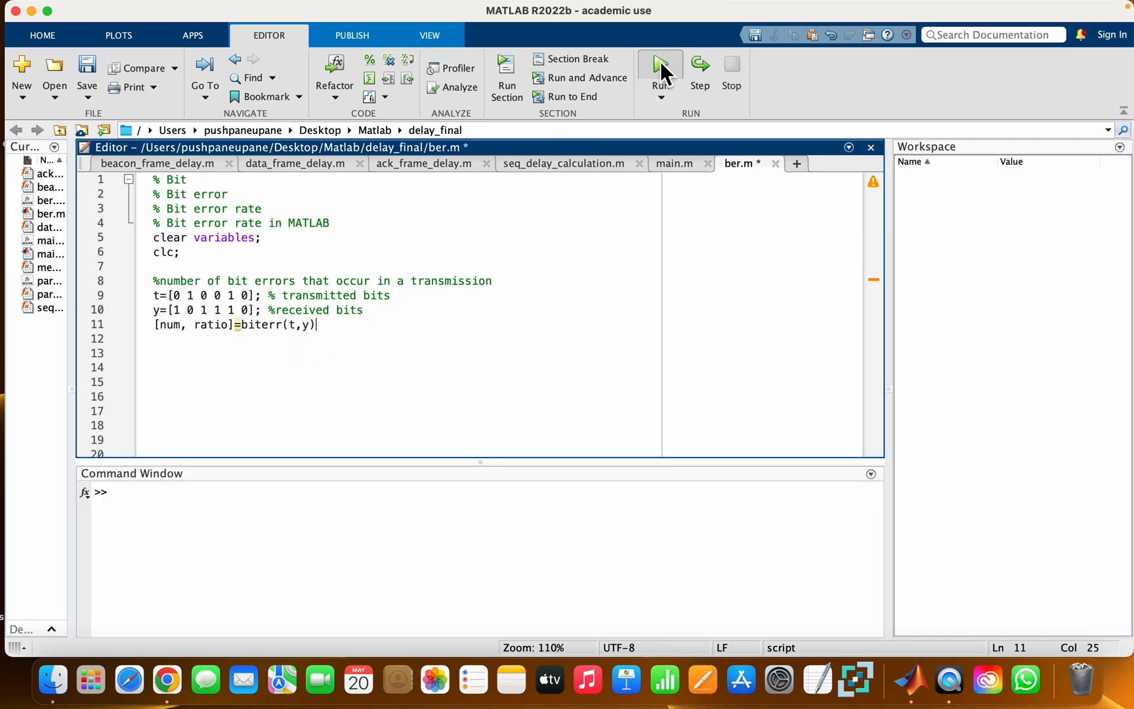
# Run ber.m to get num = 4 and ratio = 0.6667 for the first example.
pyautogui.click(659, 65)
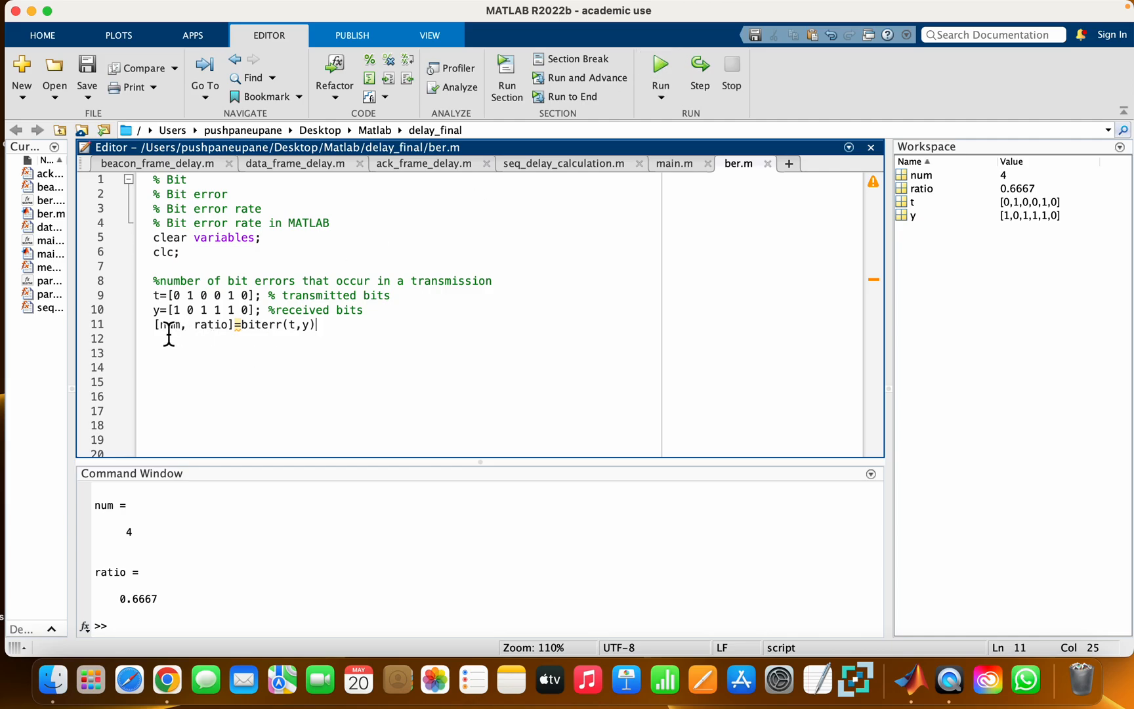
pyautogui.moveTo(147, 539)
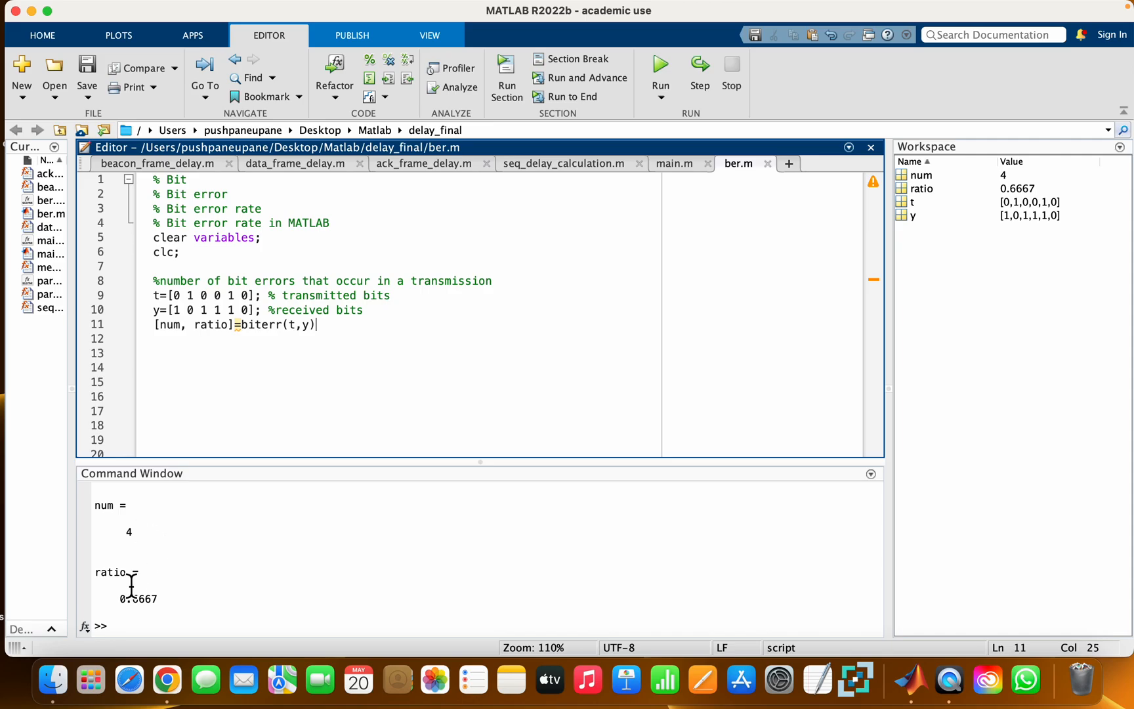
pyautogui.moveTo(145, 571)
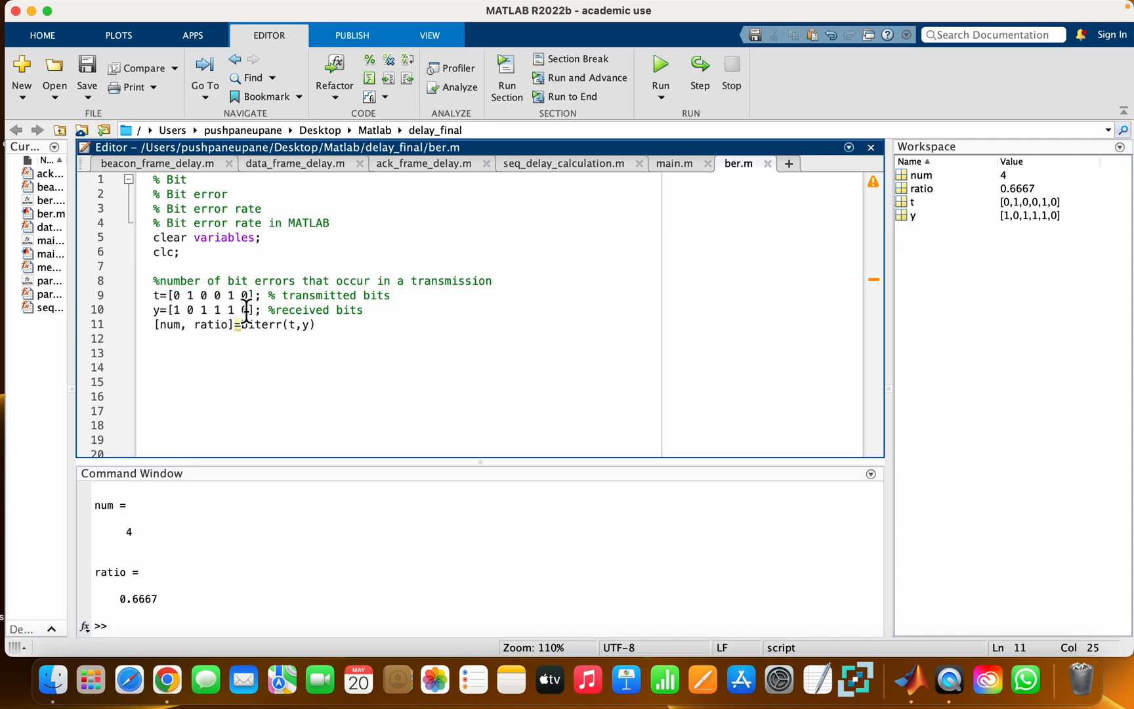
pyautogui.moveTo(229, 310)
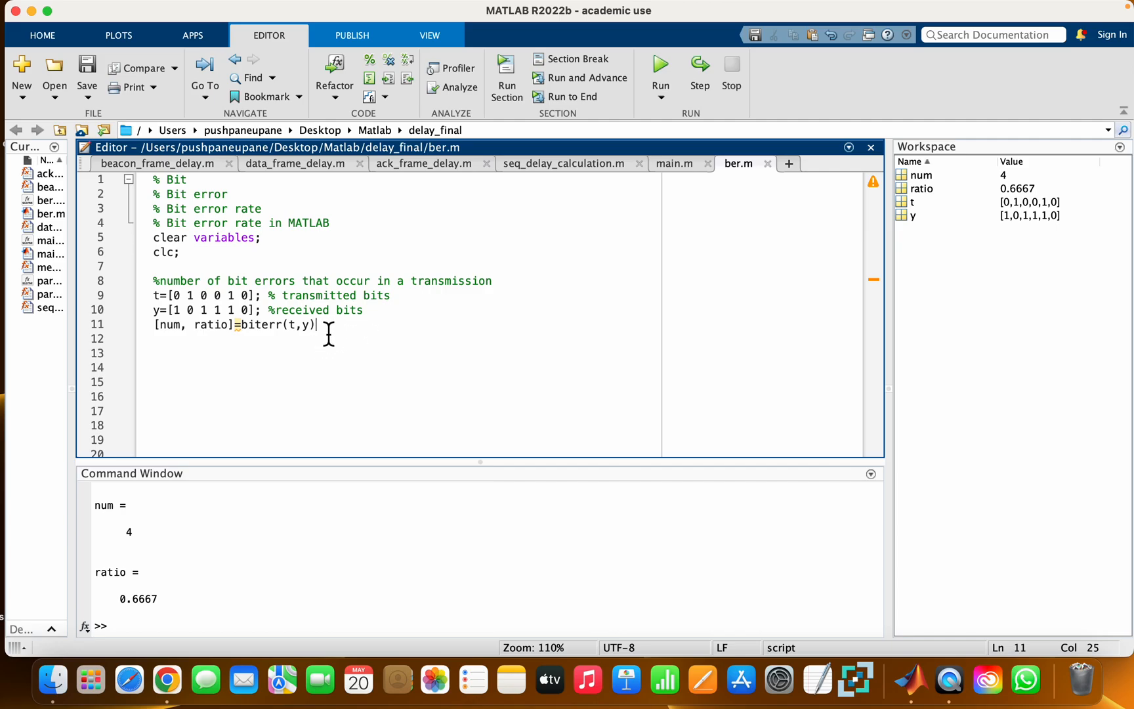
# Add a commented-out note %BER = 0----0.5 below the biterr call.
pyautogui.press('Return')
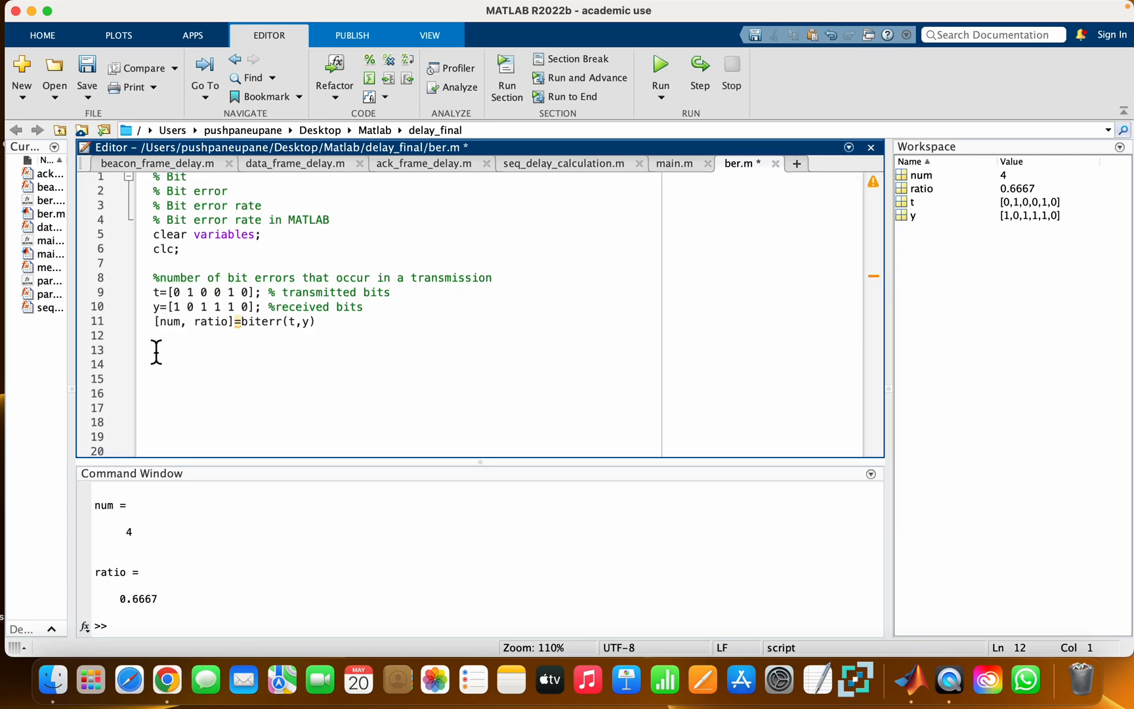
pyautogui.write('BER =')
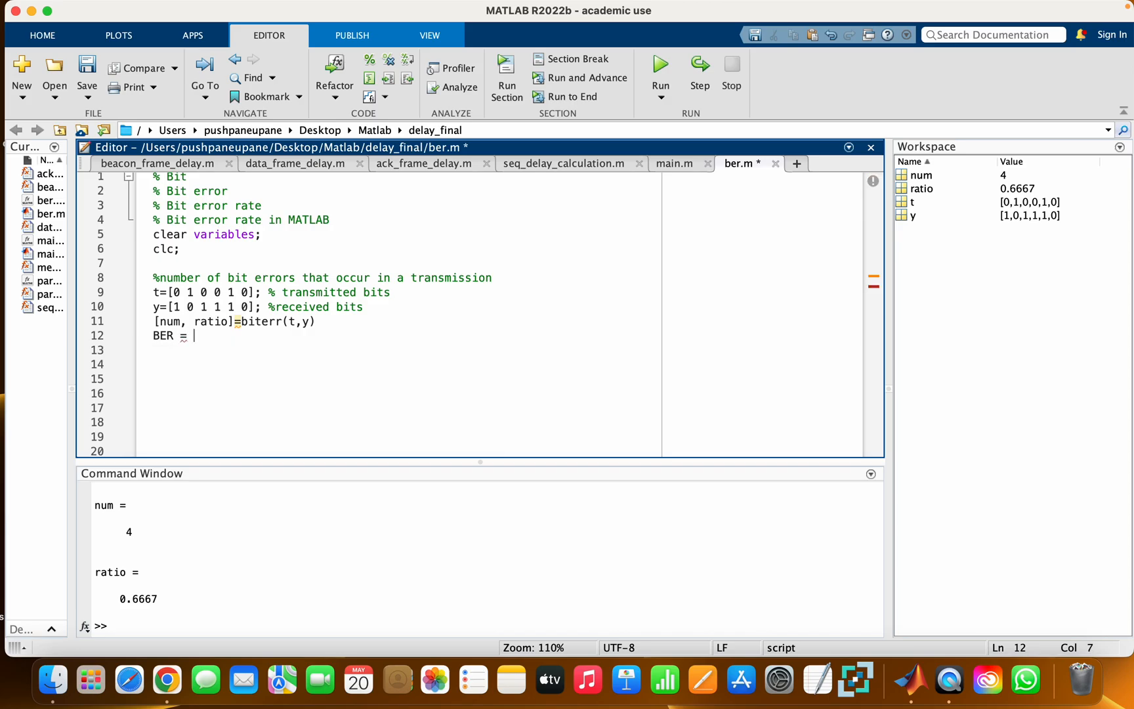
pyautogui.write('0')
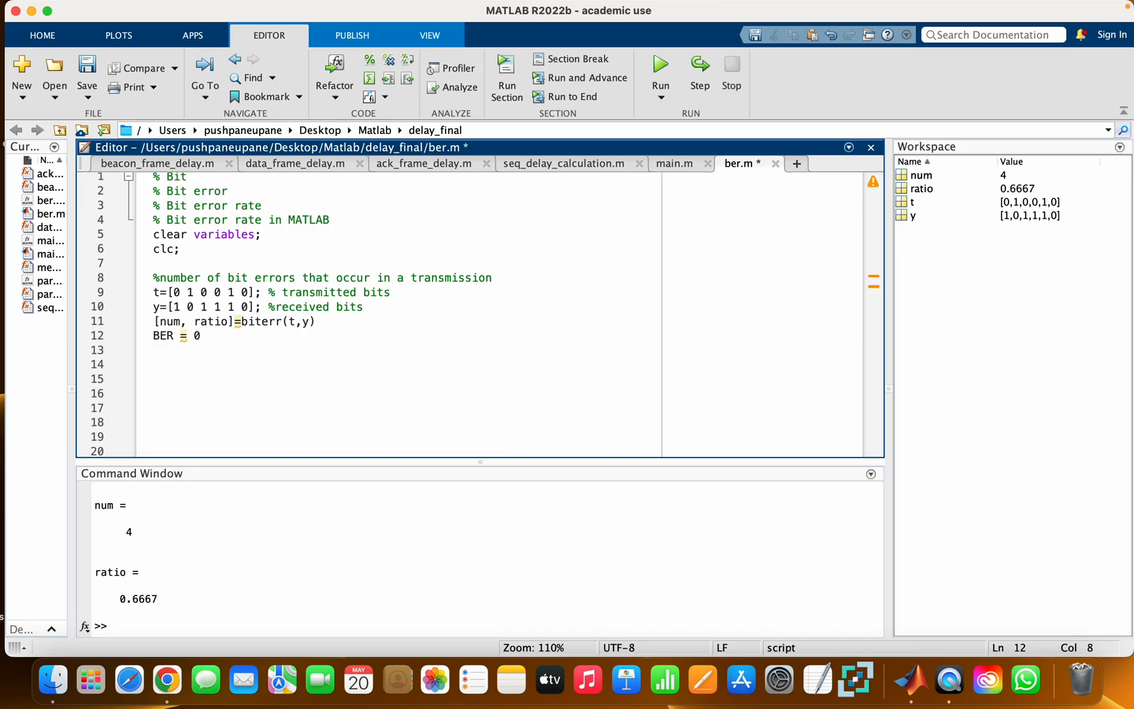
pyautogui.write('--')
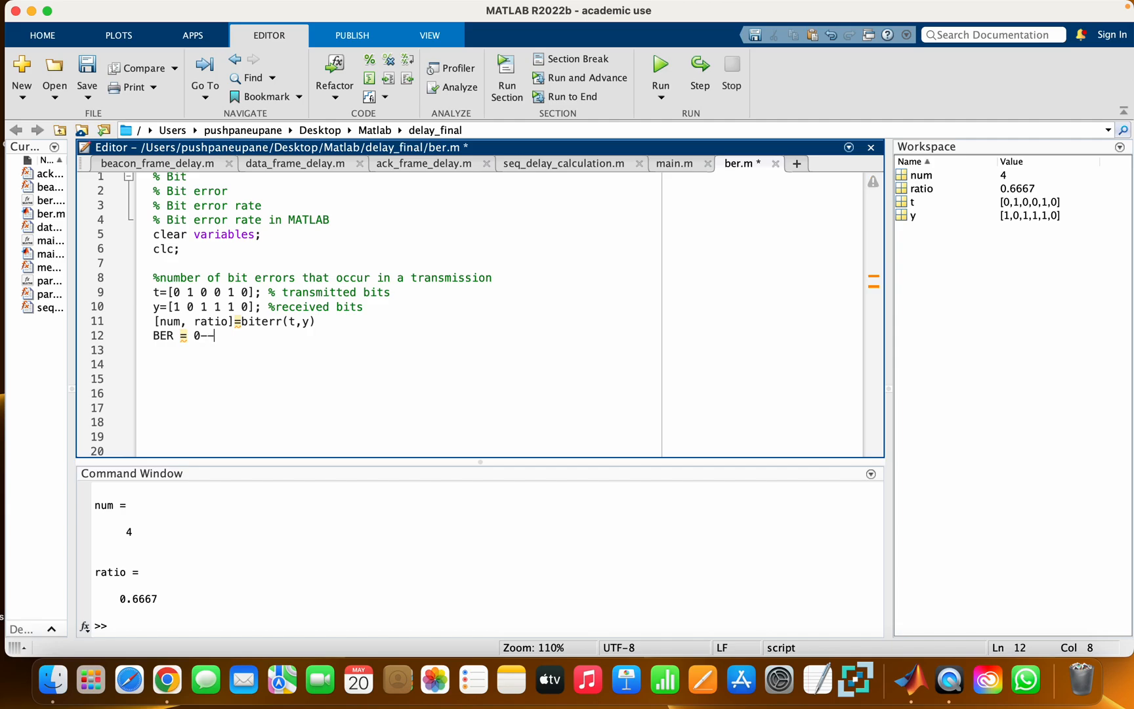
pyautogui.write('---0.')
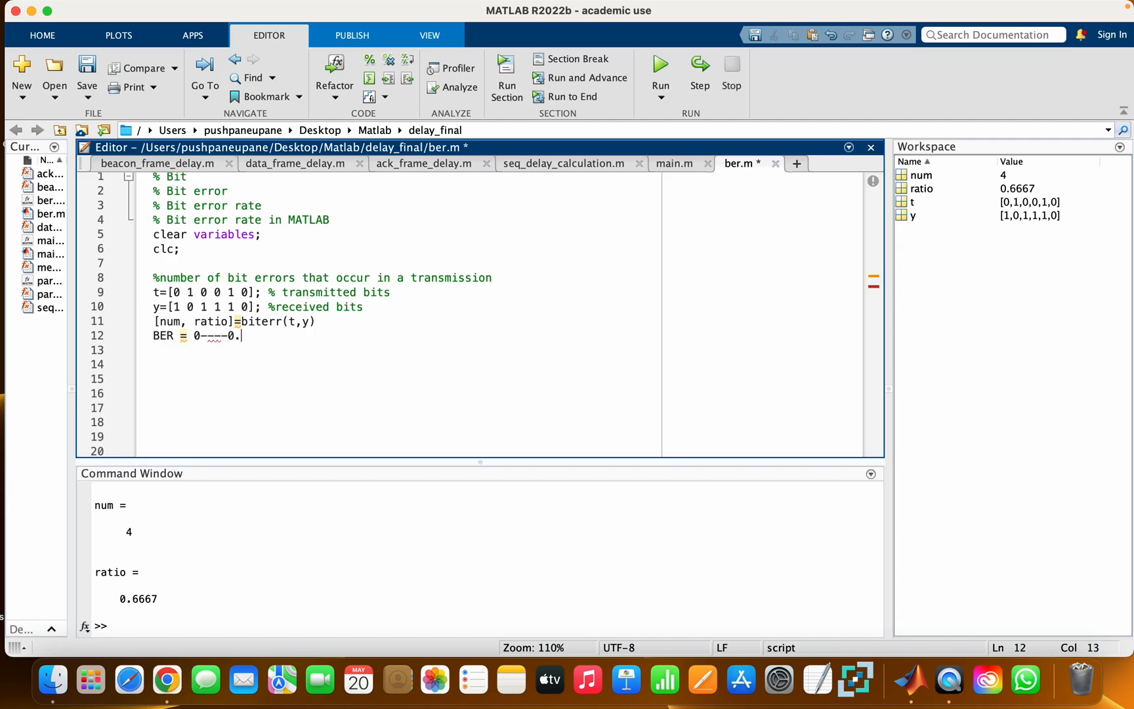
pyautogui.write('5')
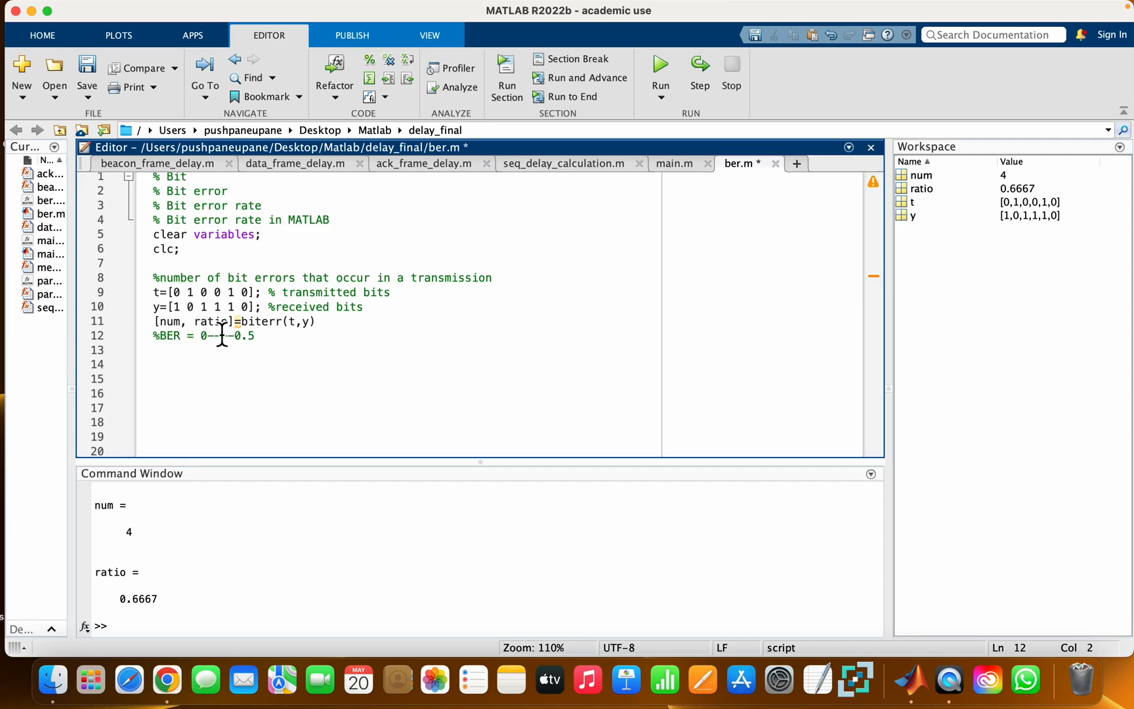
pyautogui.press('Return')
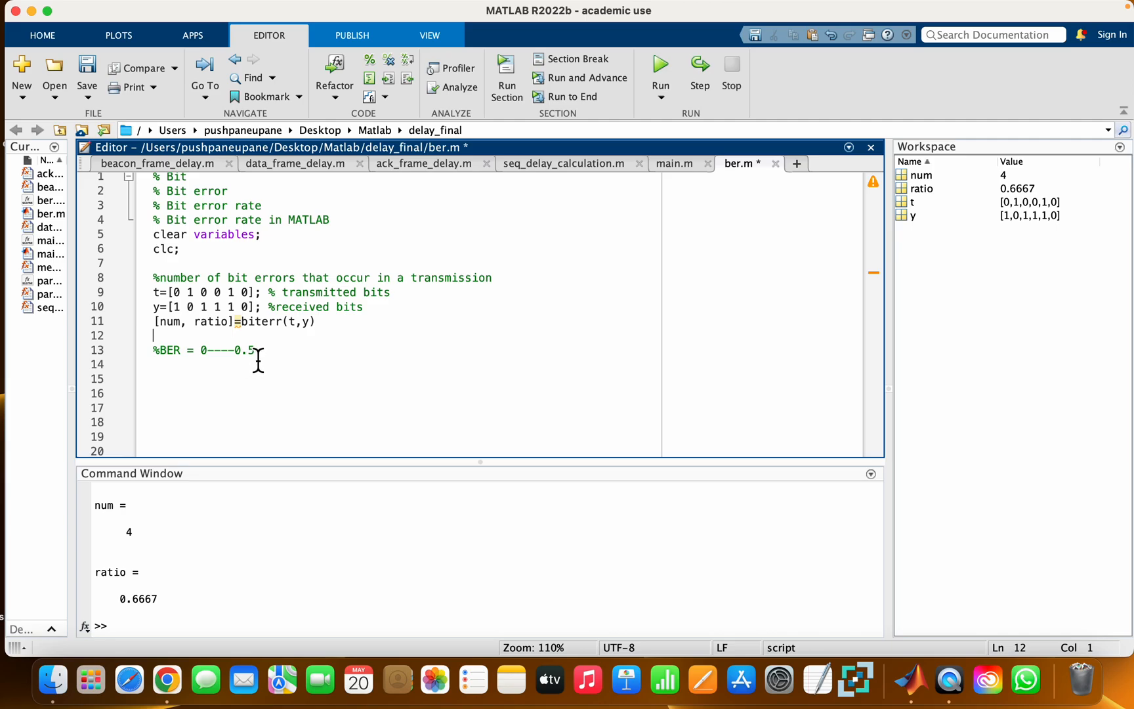
pyautogui.moveTo(136, 618)
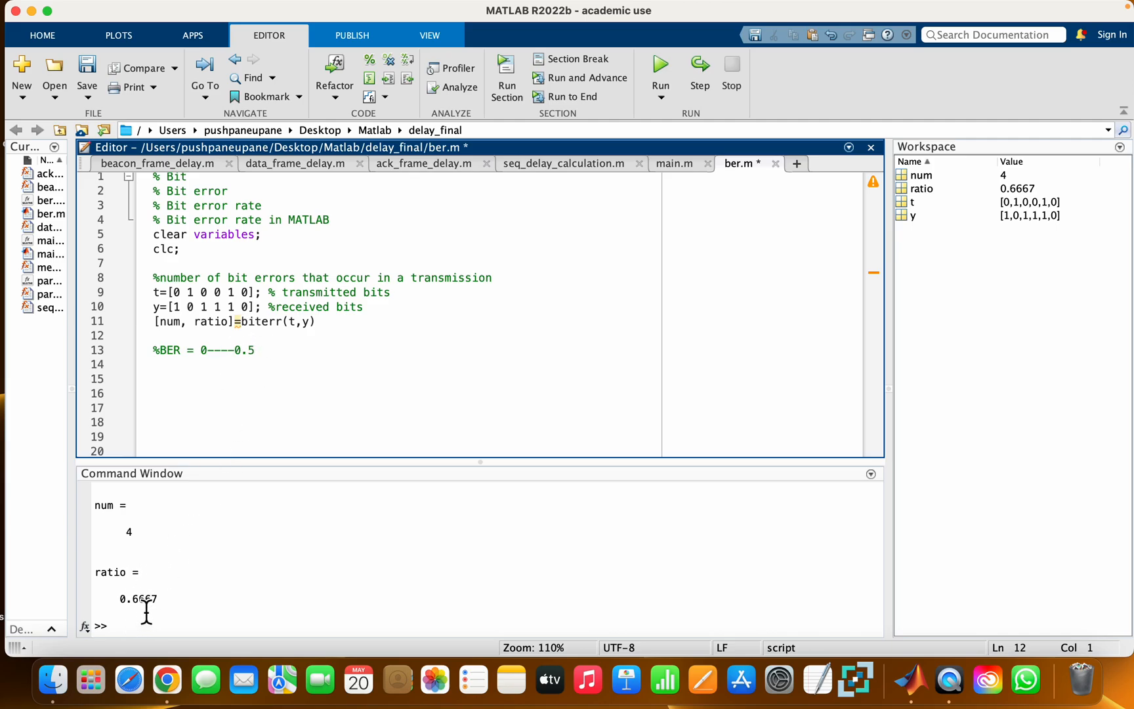
# Place the cursor in the script to edit the received bit vector y.
pyautogui.click(154, 335)
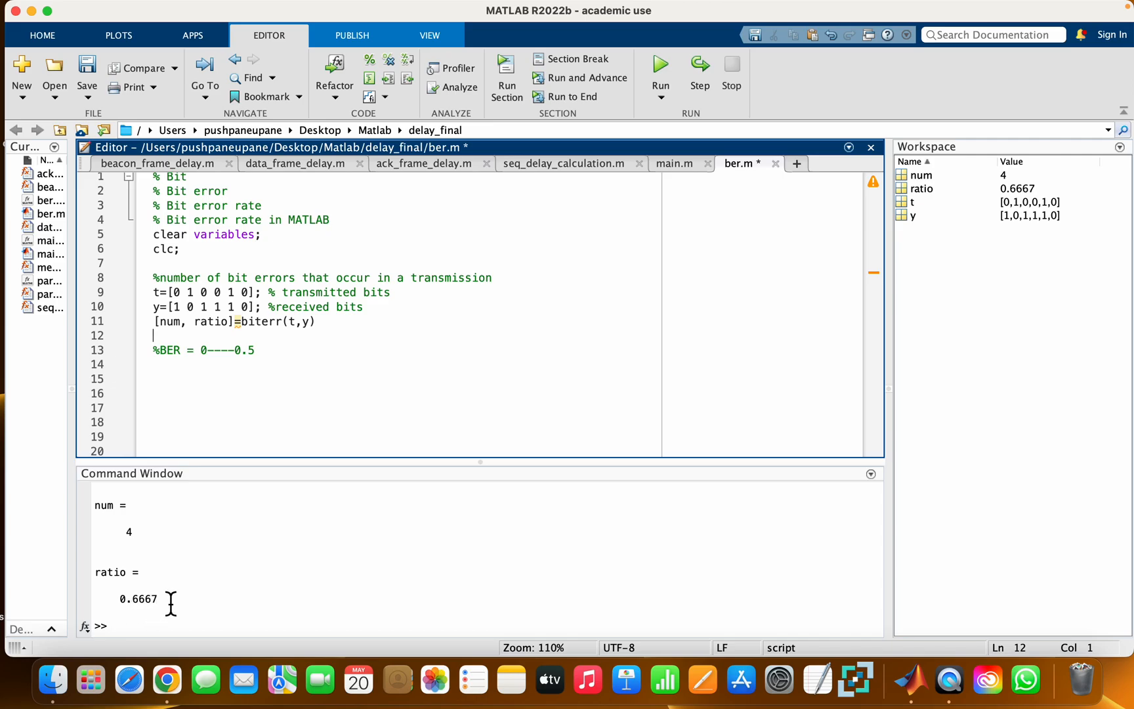
pyautogui.moveTo(246, 486)
pyautogui.write('1 ')
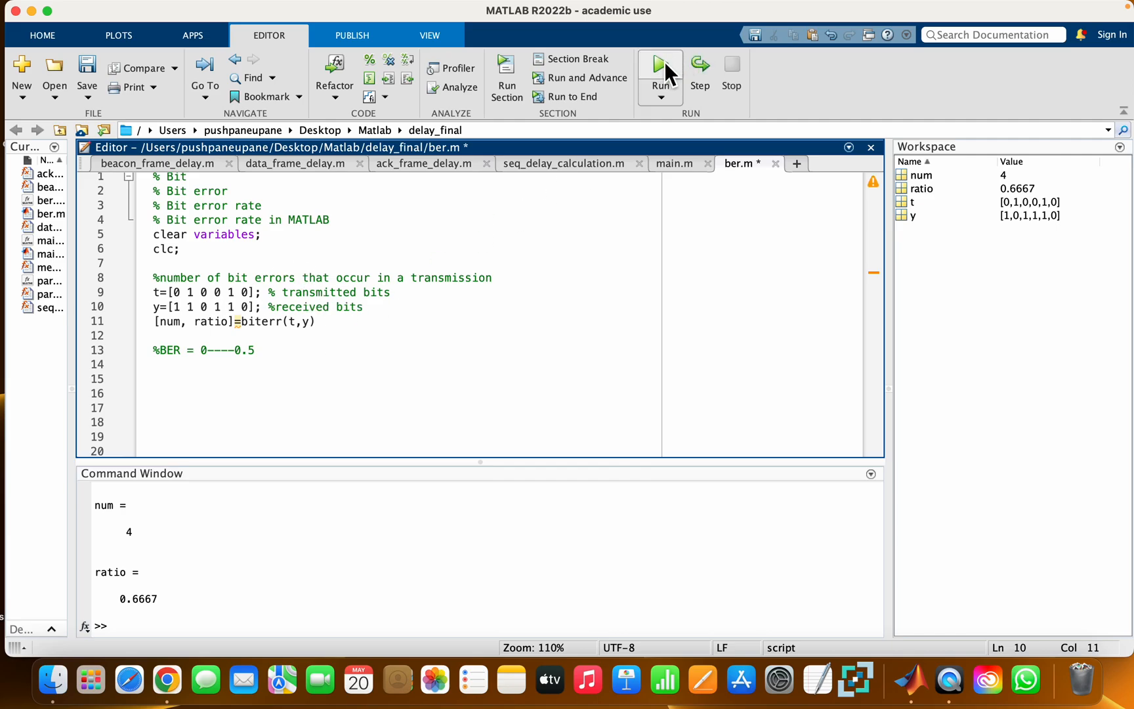
pyautogui.moveTo(394, 152)
pyautogui.write('0')
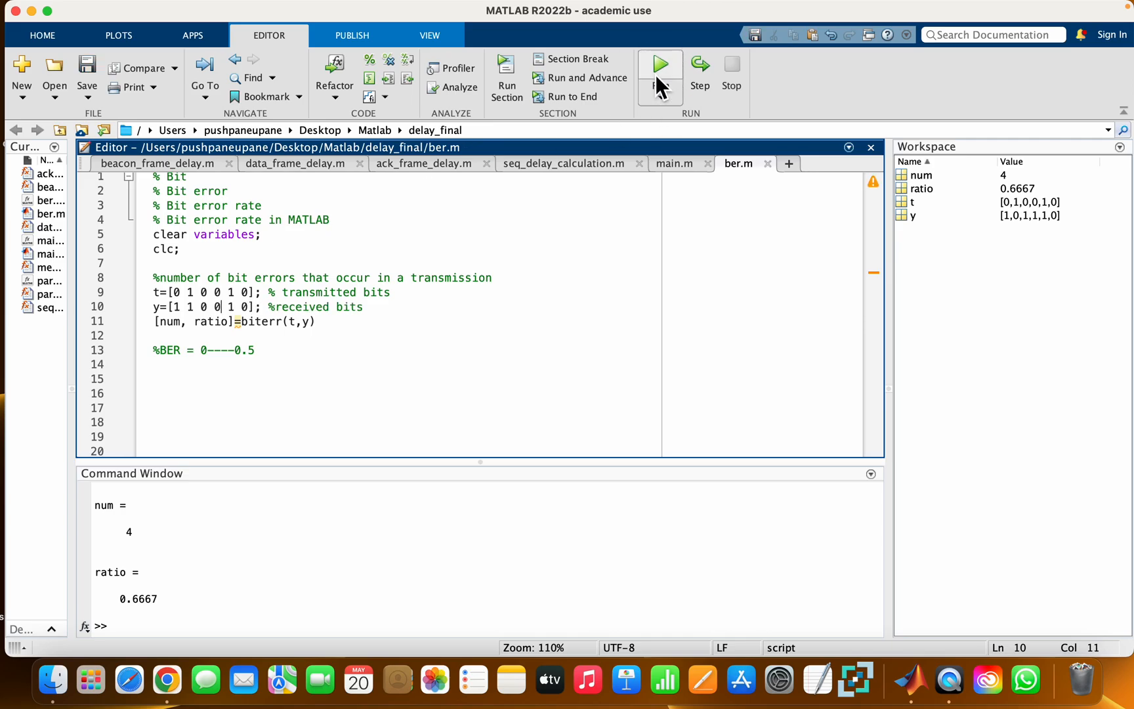
# Rerun ber.m with y=[1 1 0 0 1 0] to get num = 1 and ratio = 0.1667.
pyautogui.click(659, 63)
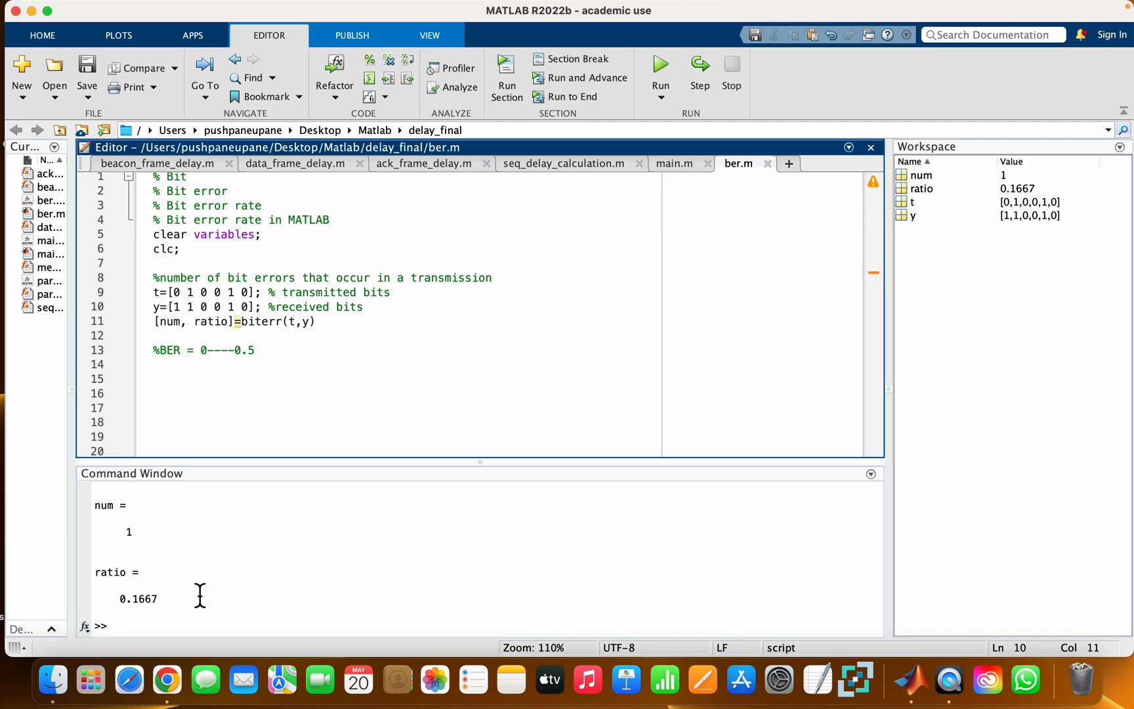
pyautogui.moveTo(124, 519)
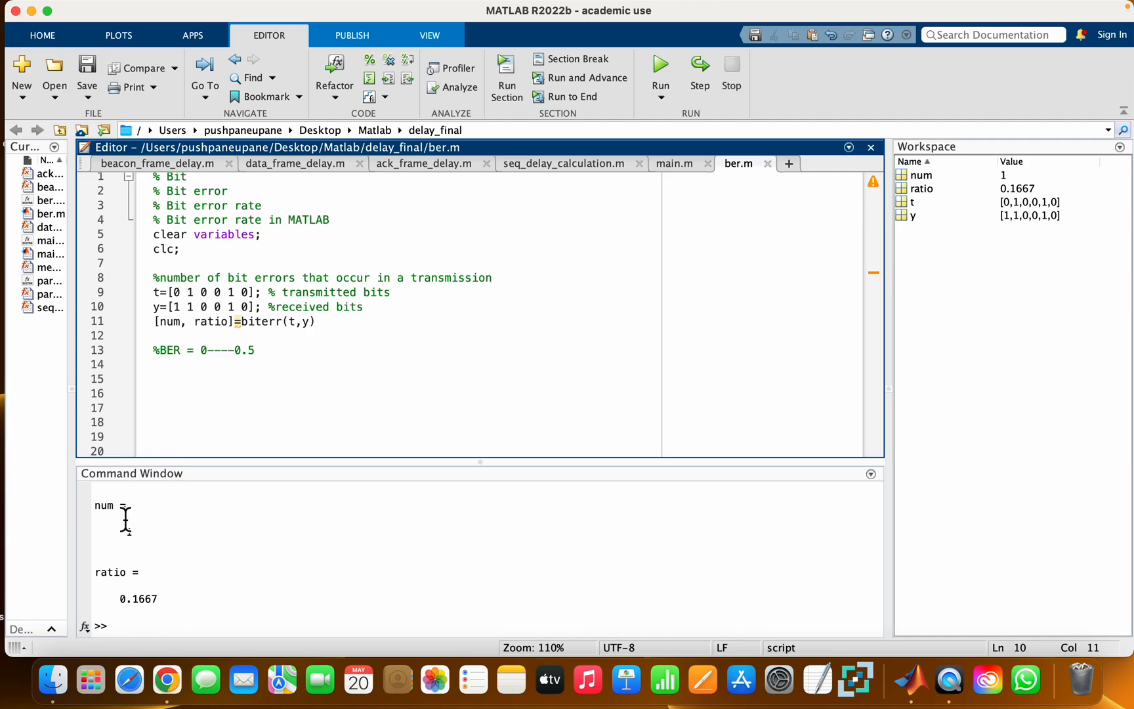
pyautogui.moveTo(192, 314)
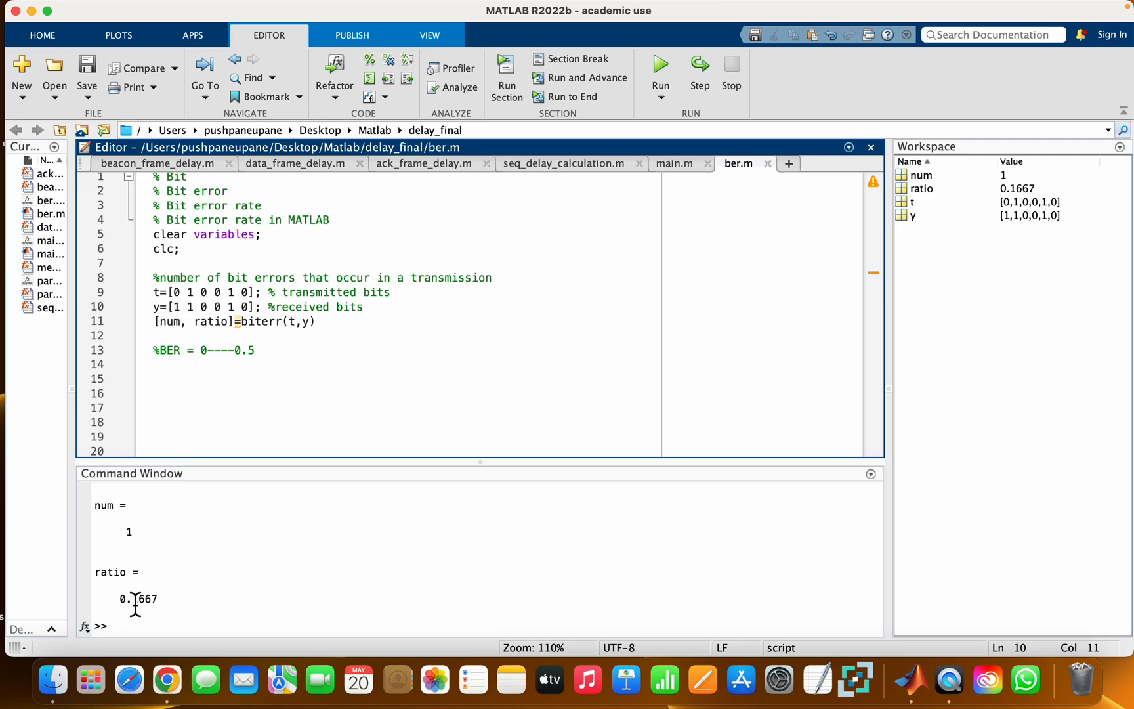
pyautogui.moveTo(168, 534)
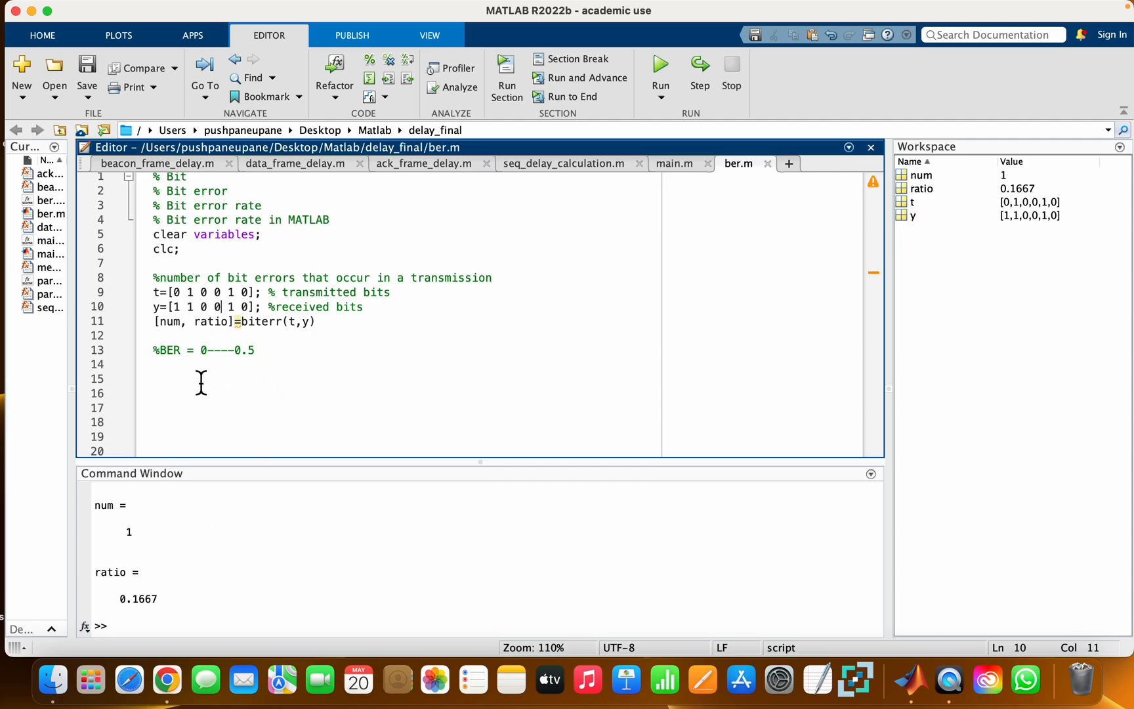
pyautogui.moveTo(264, 394)
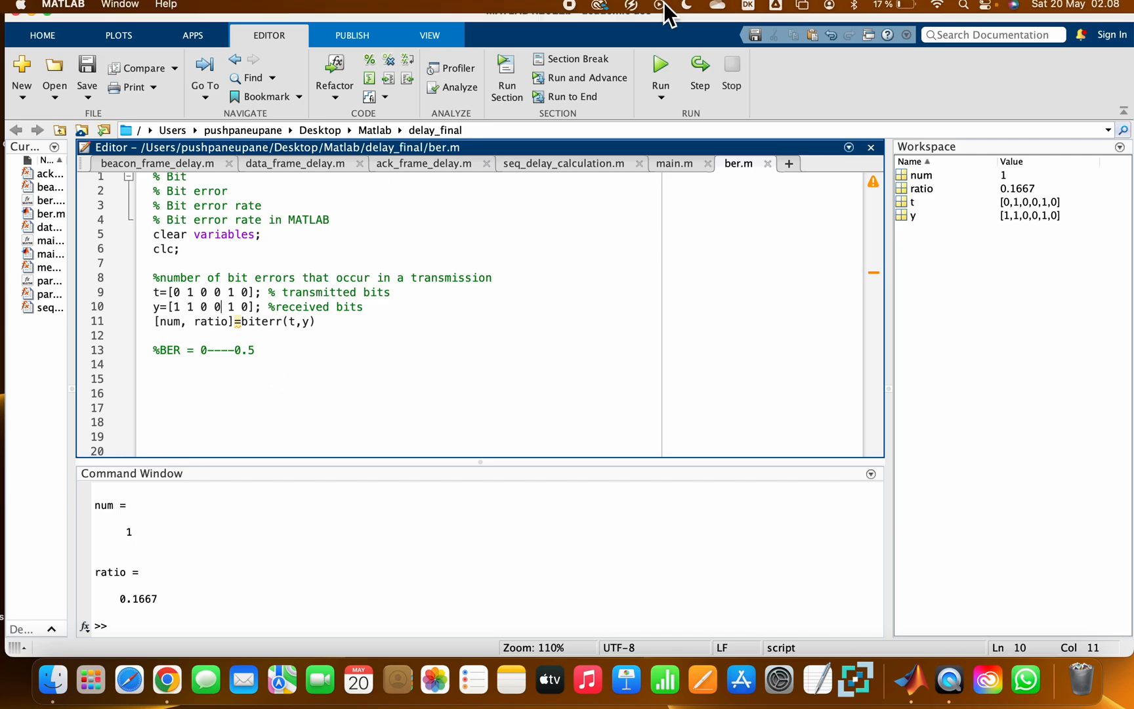
pyautogui.moveTo(579, 25)
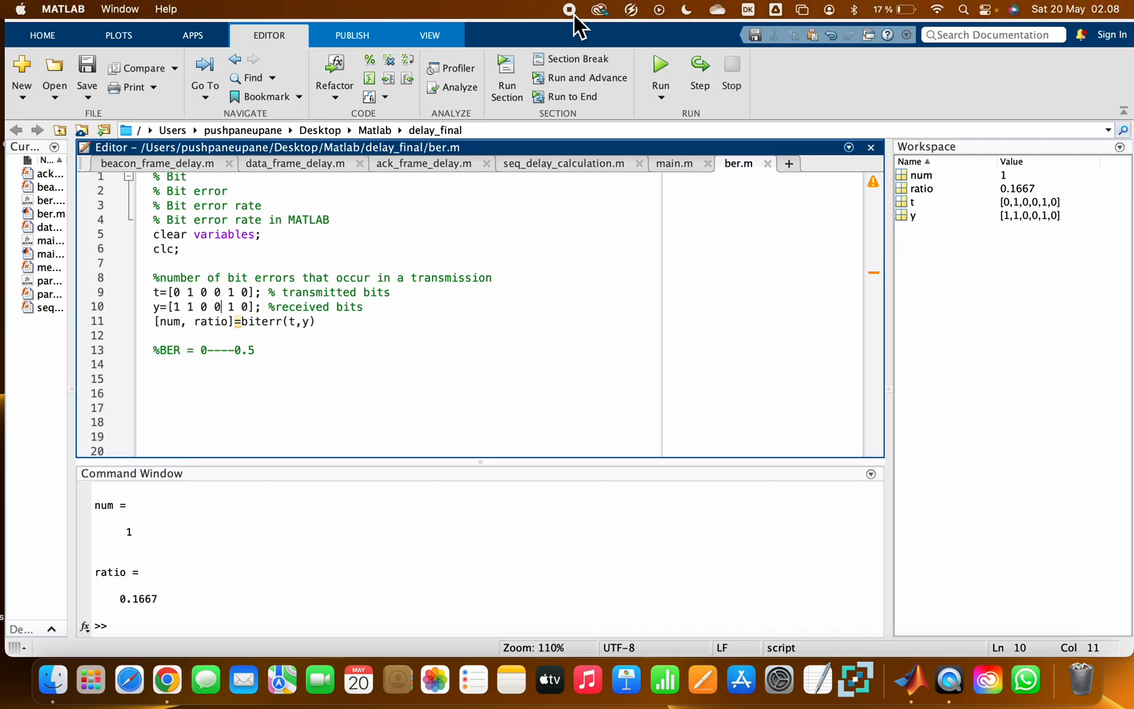